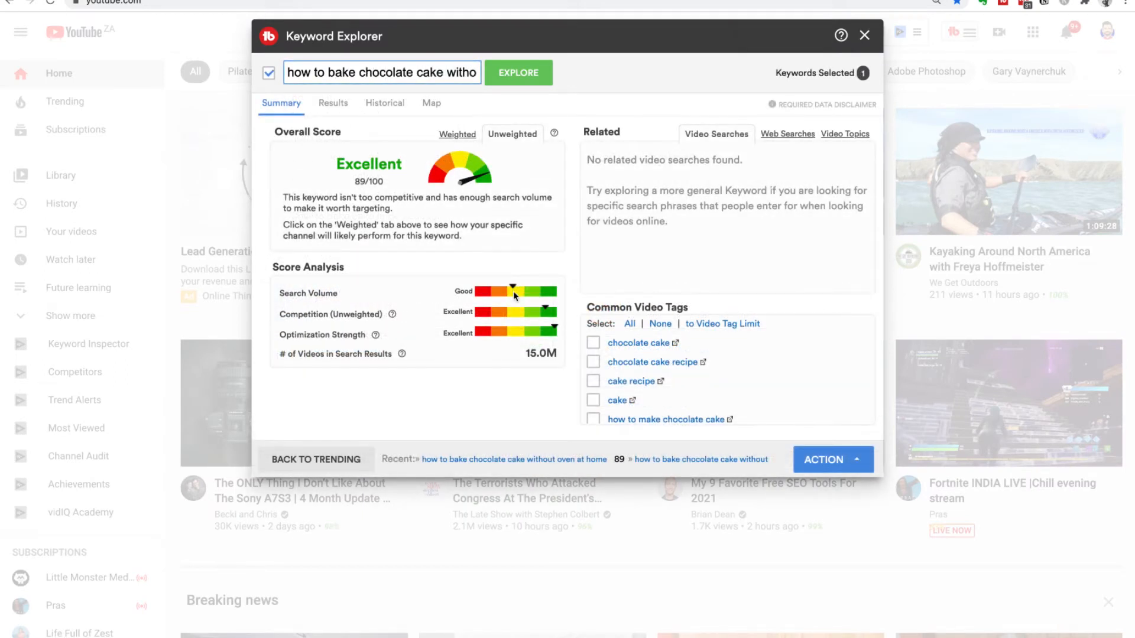
# Step: Close the Keyword Explorer results window and return to the YouTube home feed
pyautogui.click(864, 34)
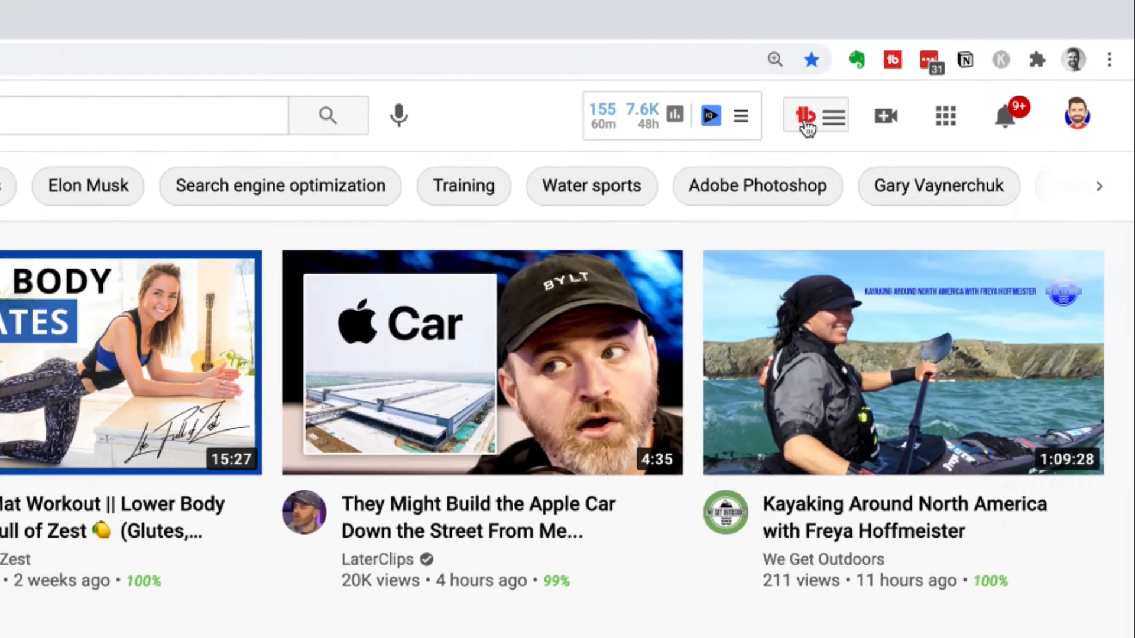
# Step: Launch Keyword Explorer from the TubeBuddy menu and analyse 'how to bake cake' (Very Good, 61/100)
pyautogui.click(805, 116)
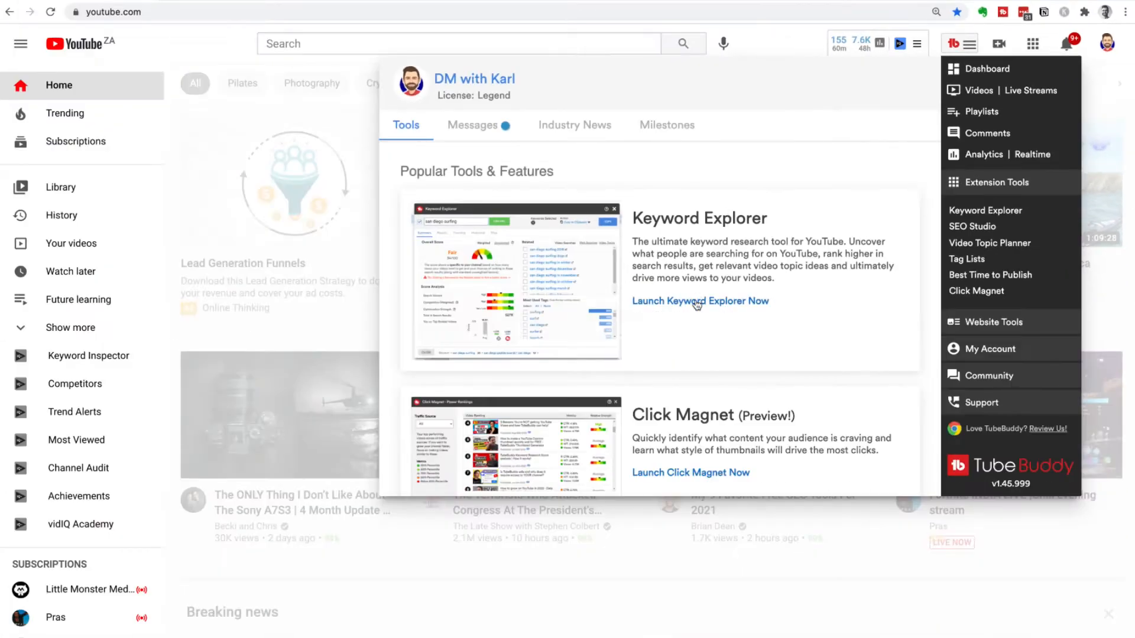
pyautogui.moveTo(688, 312)
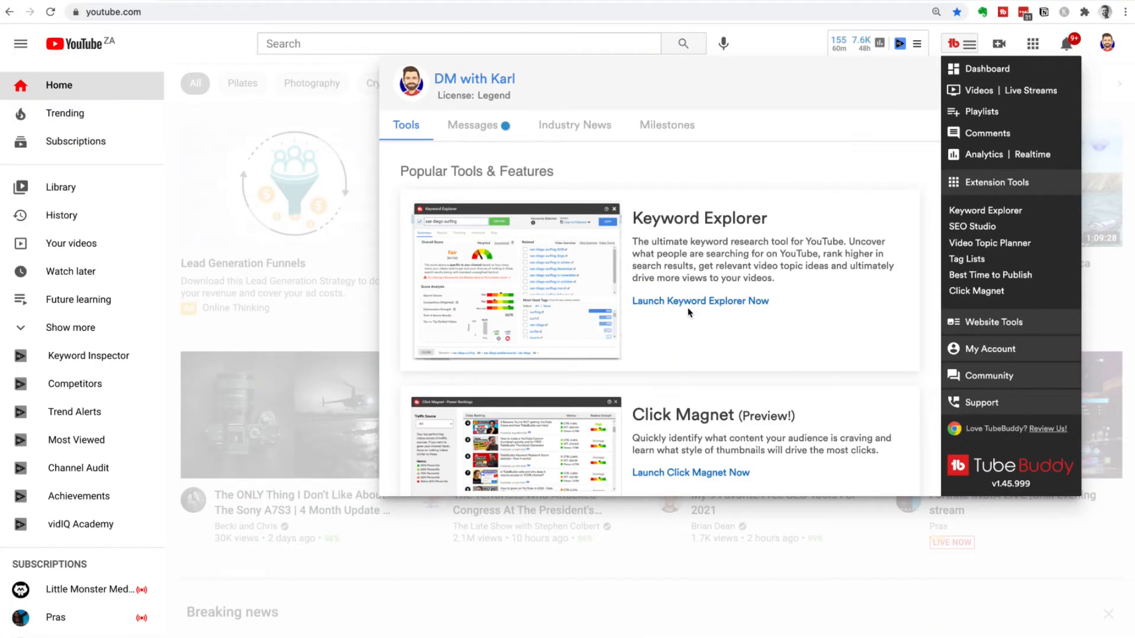
pyautogui.click(700, 300)
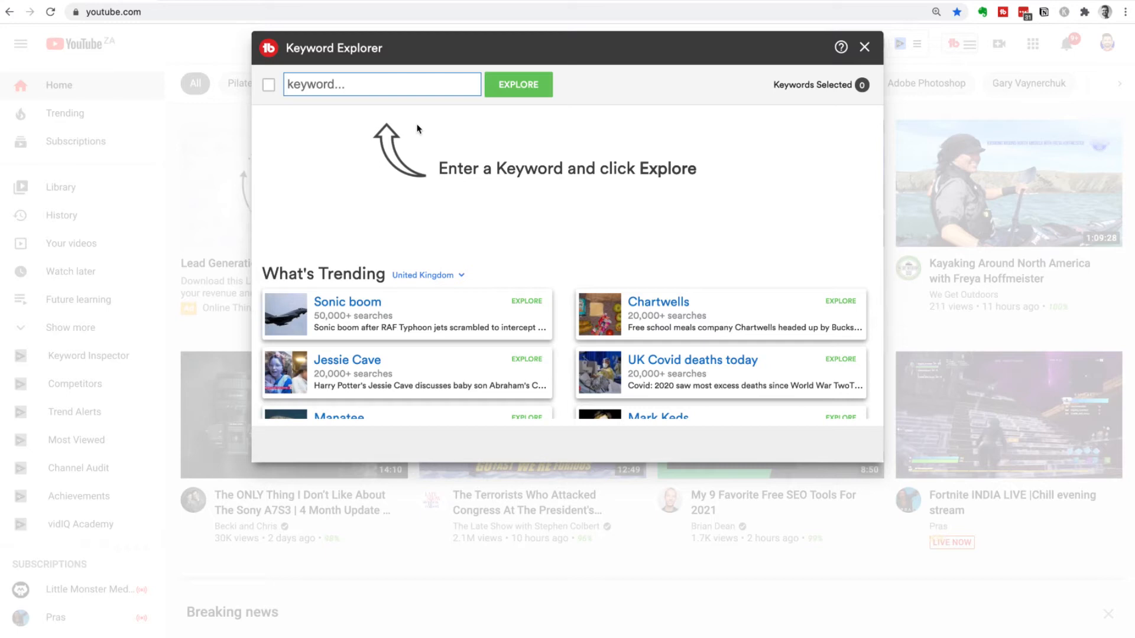
pyautogui.write('how to bake cake')
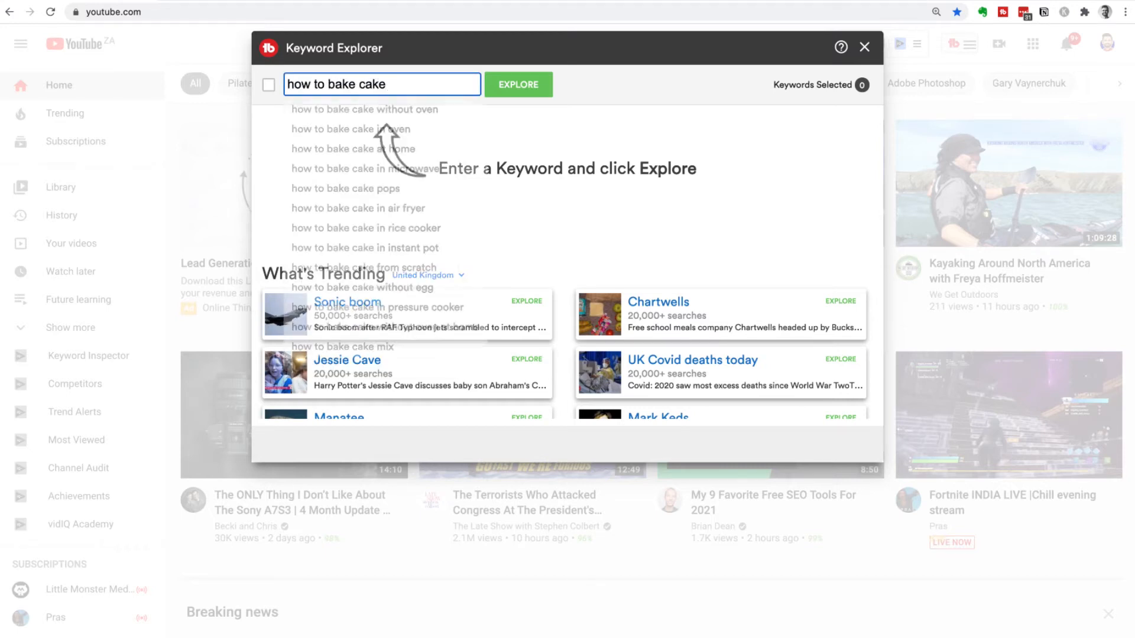
pyautogui.click(518, 84)
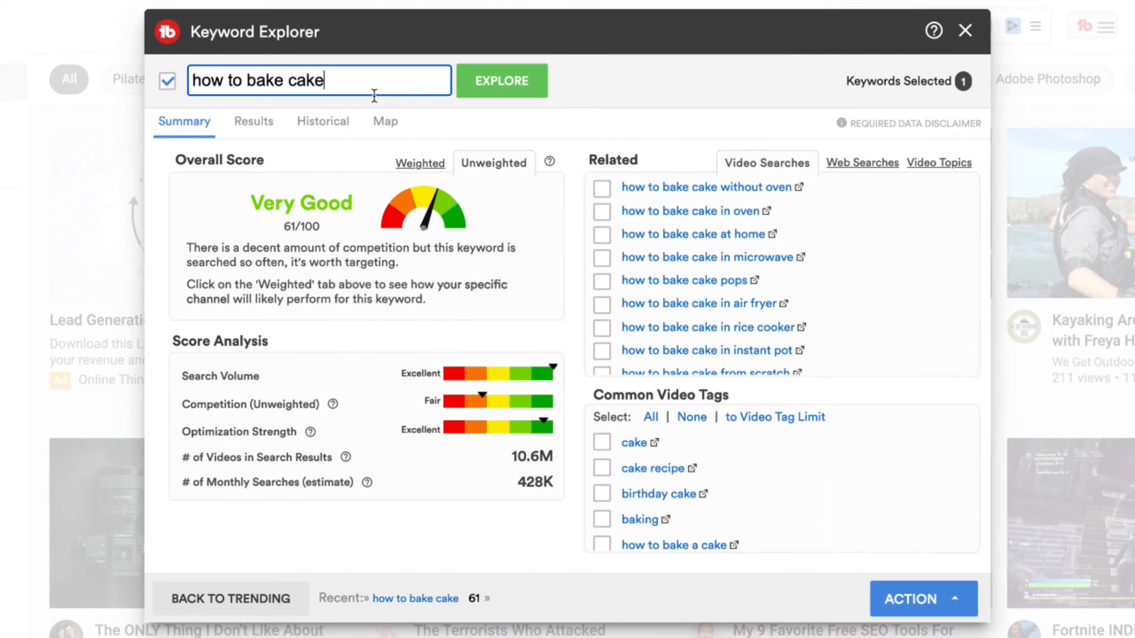
pyautogui.moveTo(262, 205)
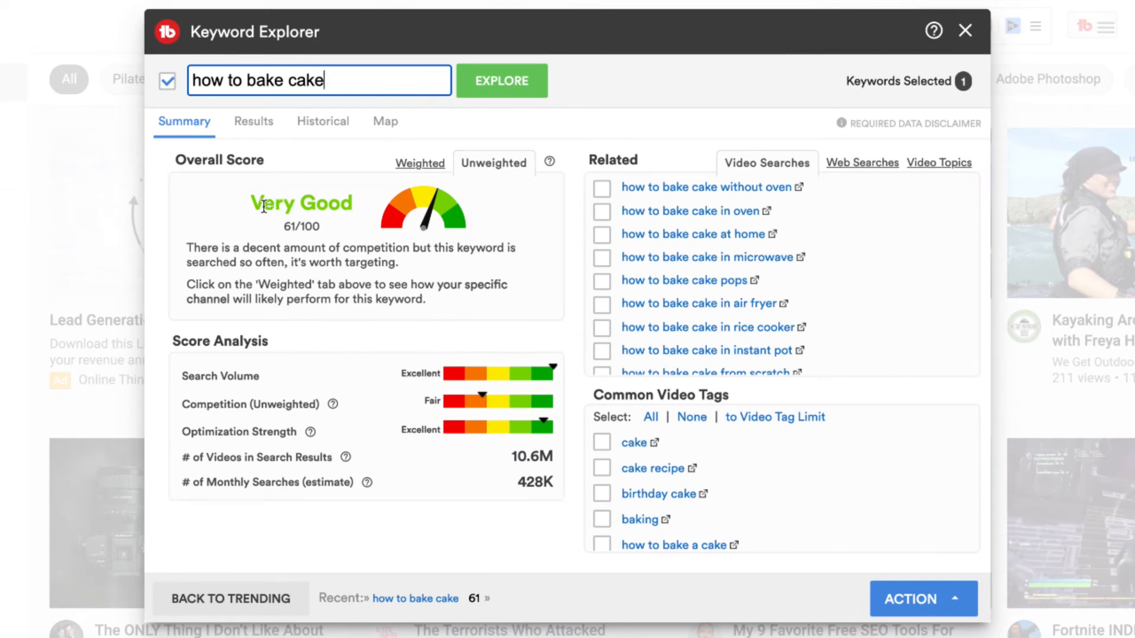
pyautogui.moveTo(334, 234)
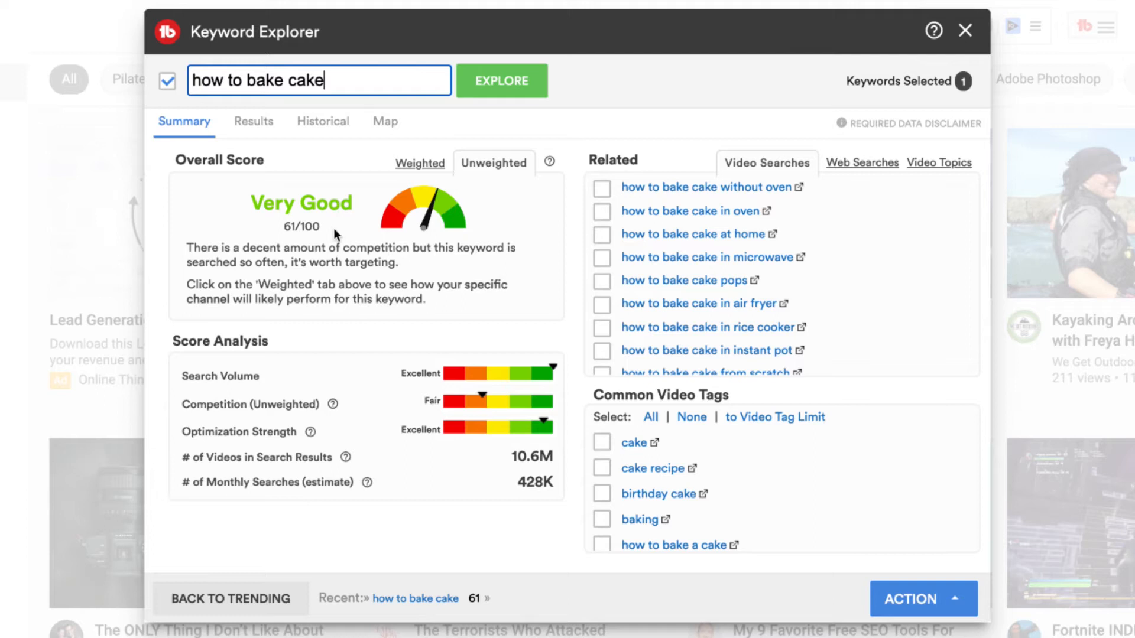
pyautogui.moveTo(224, 389)
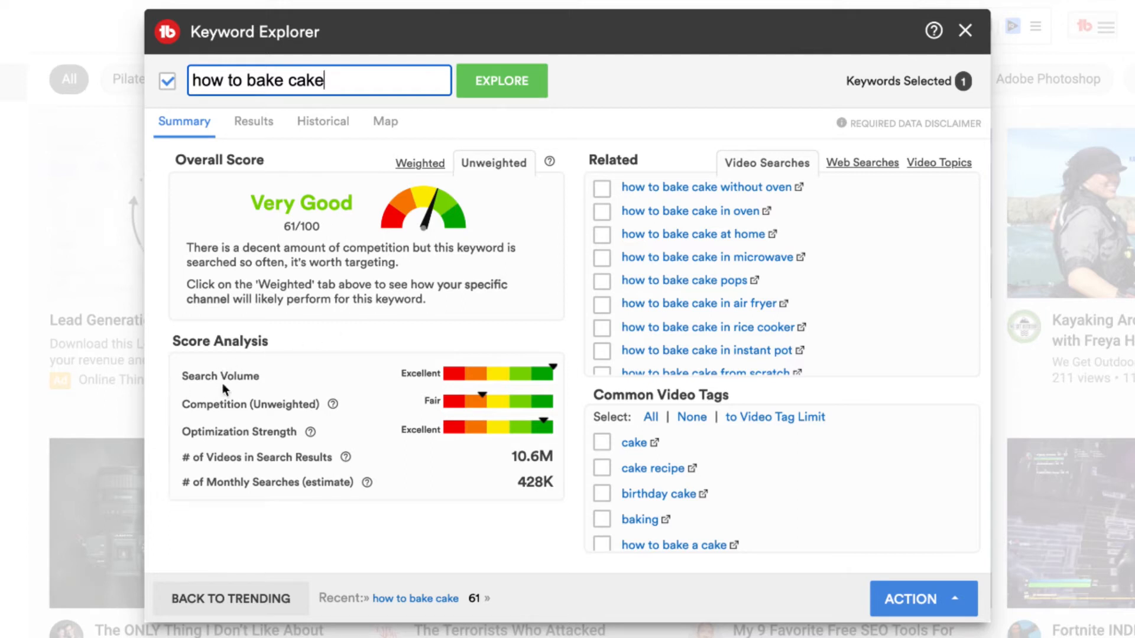
pyautogui.moveTo(267, 379)
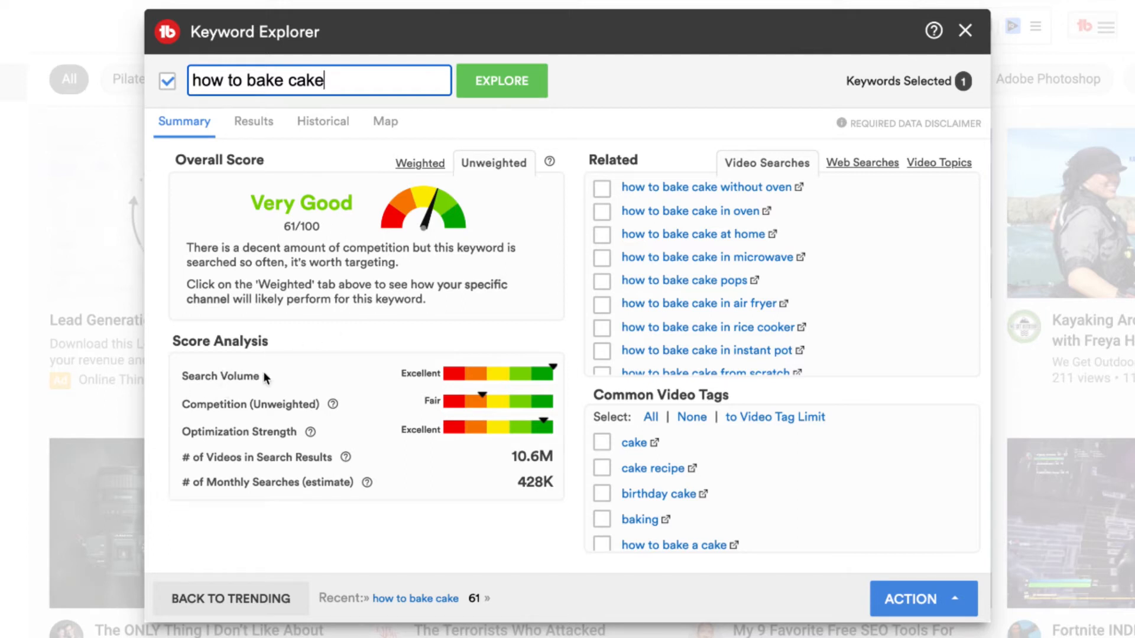
pyautogui.moveTo(323, 420)
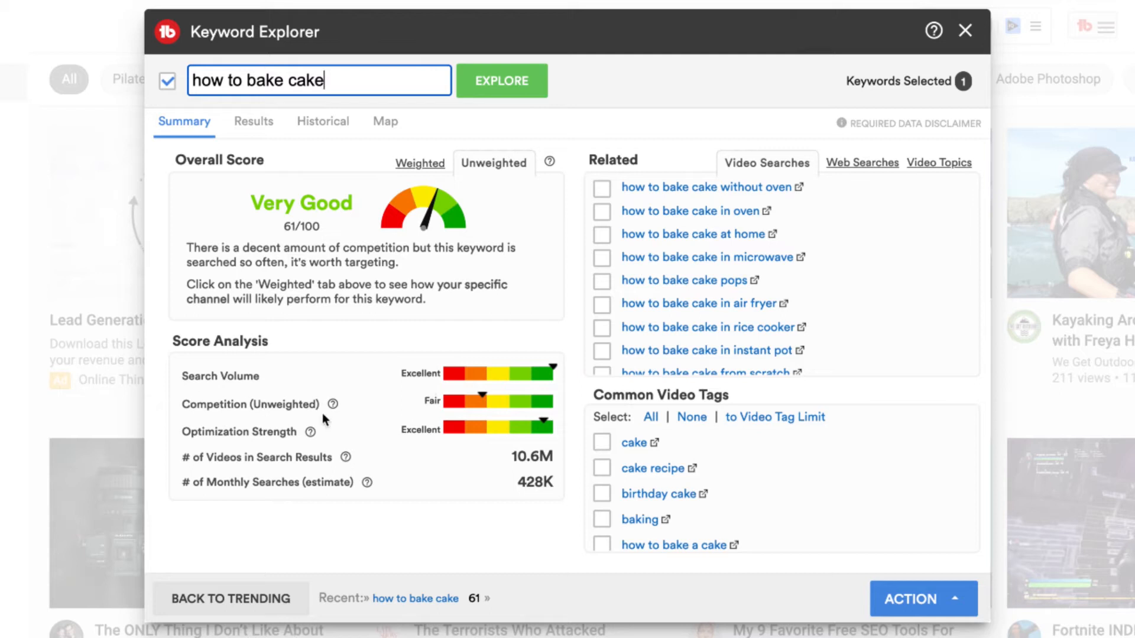
pyautogui.moveTo(310, 438)
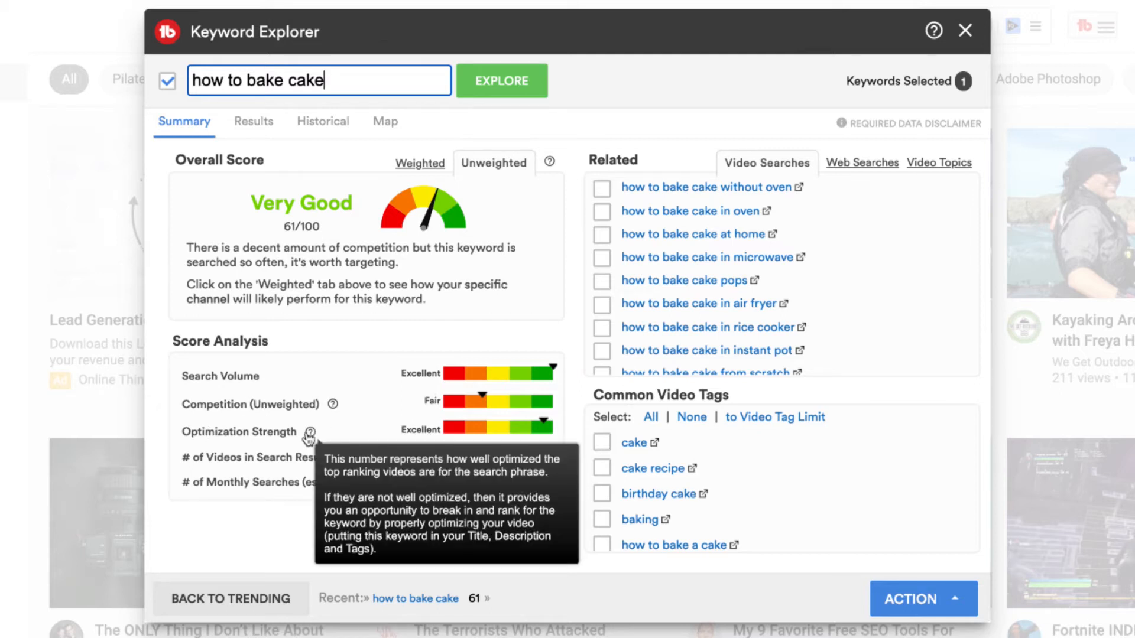
pyautogui.moveTo(447, 372)
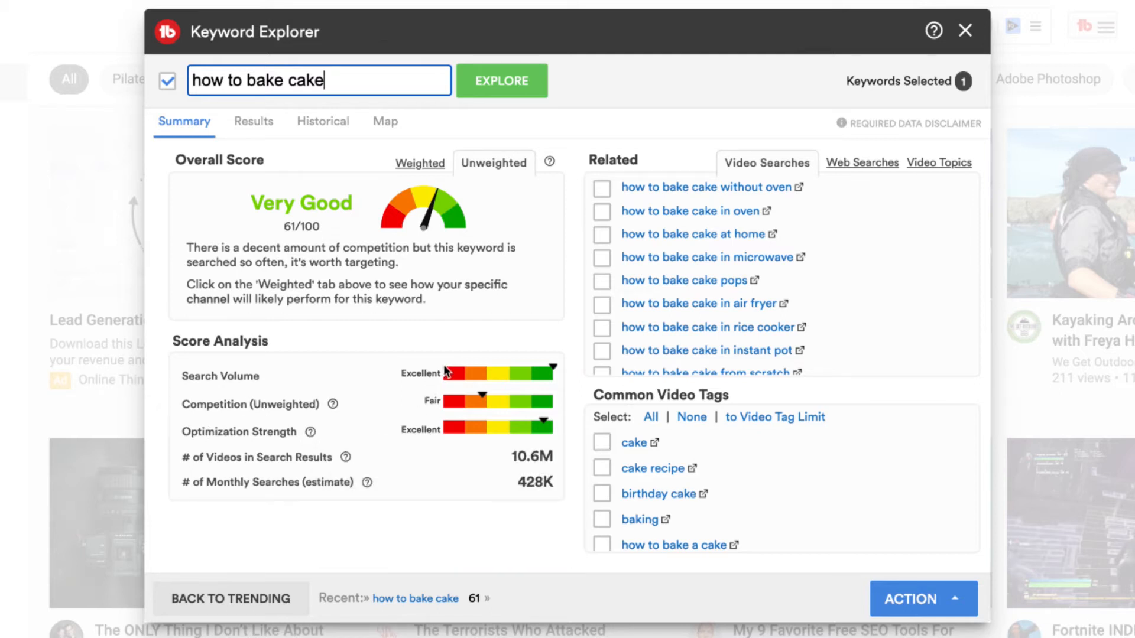
pyautogui.moveTo(540, 373)
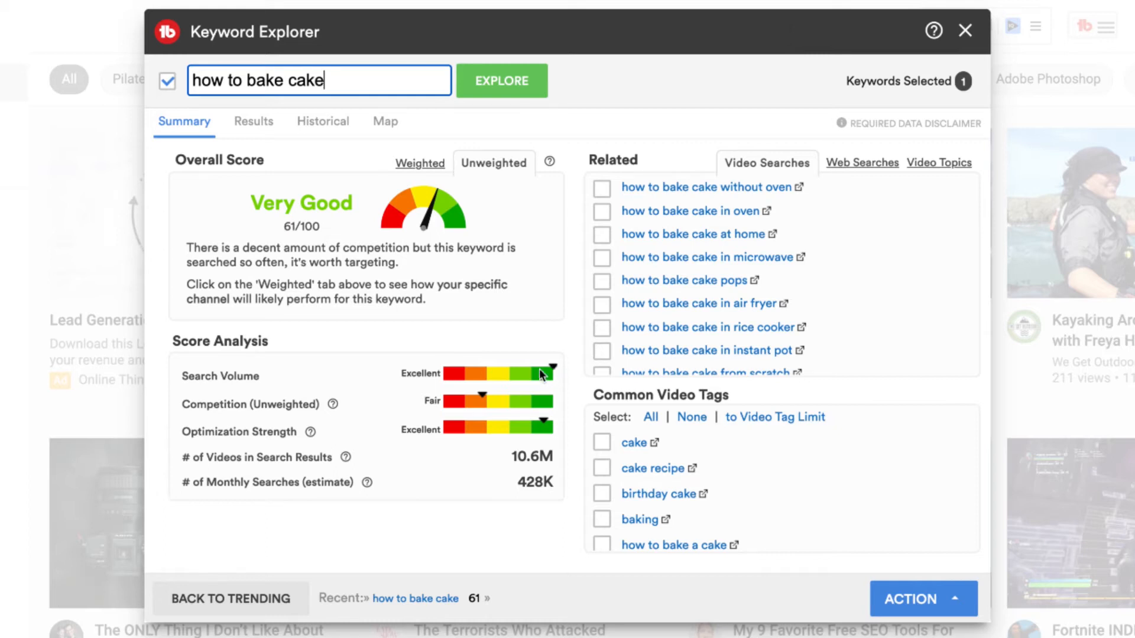
pyautogui.moveTo(484, 397)
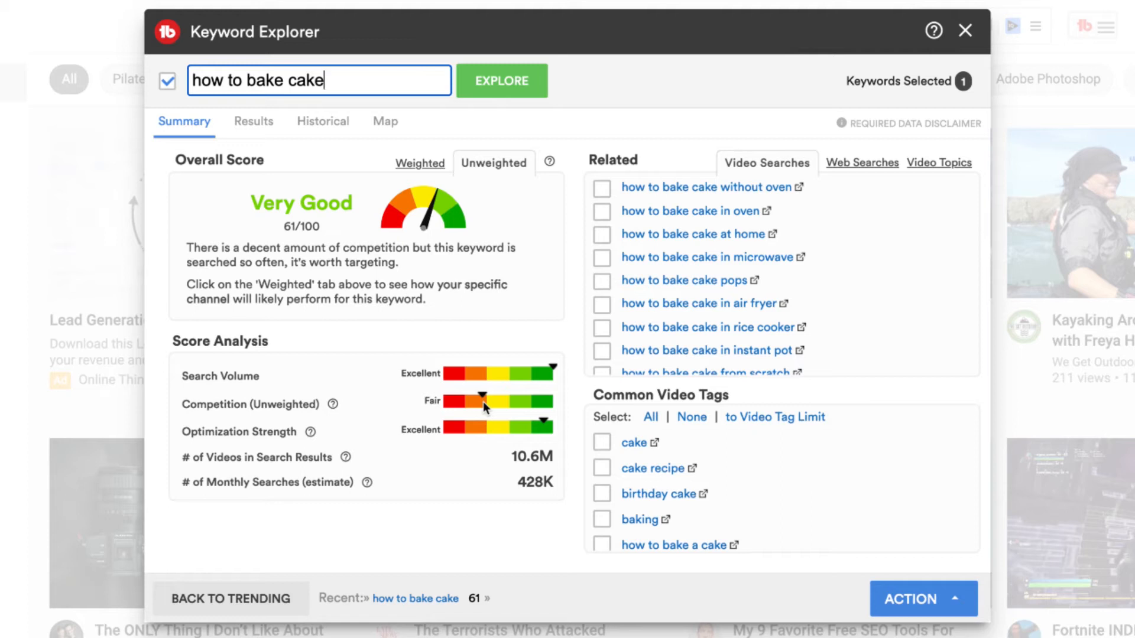
pyautogui.moveTo(734, 179)
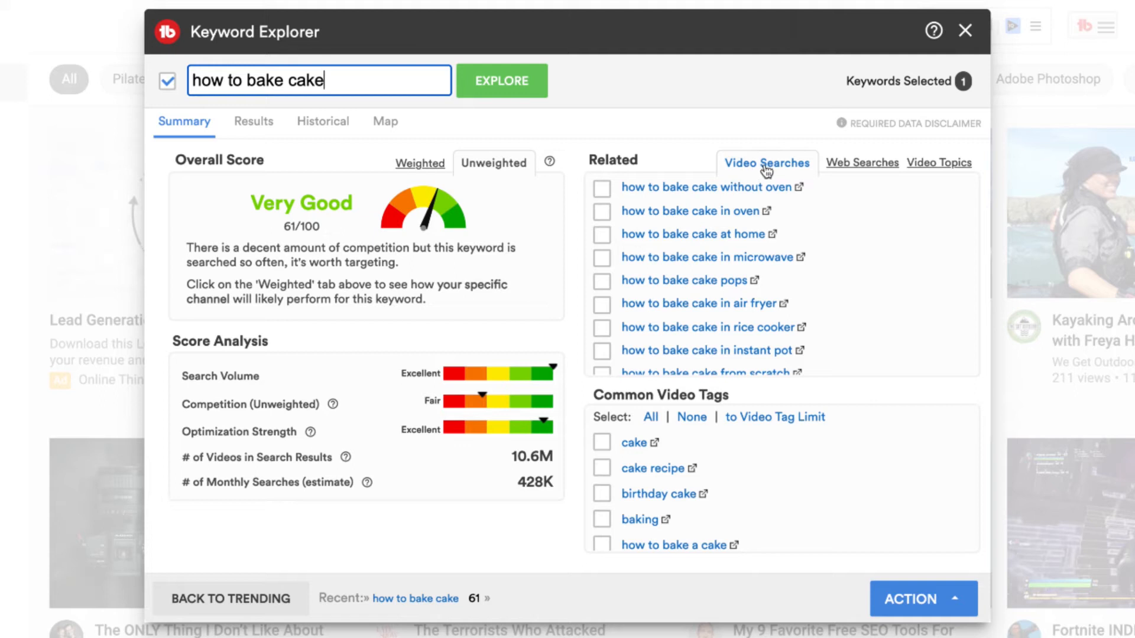
pyautogui.moveTo(739, 196)
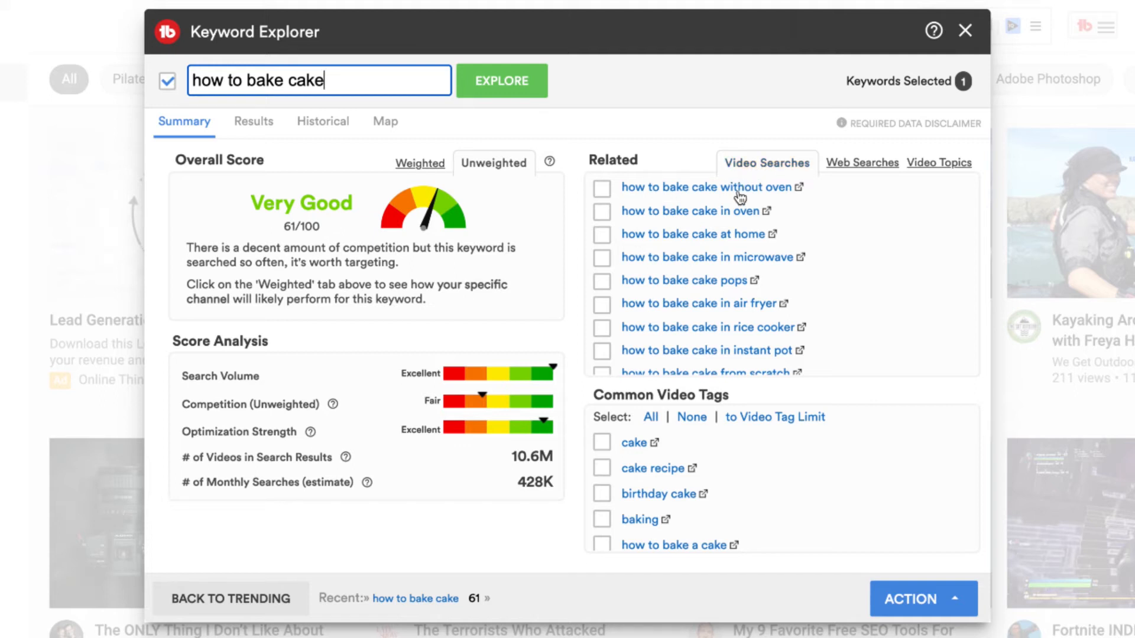
pyautogui.moveTo(694, 221)
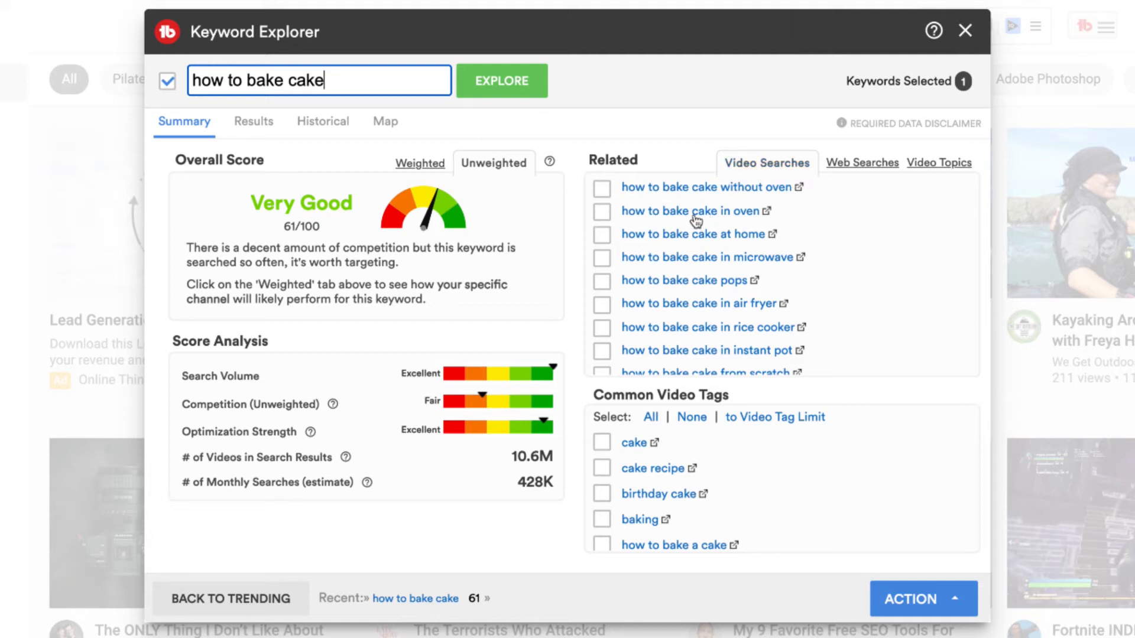
pyautogui.moveTo(709, 269)
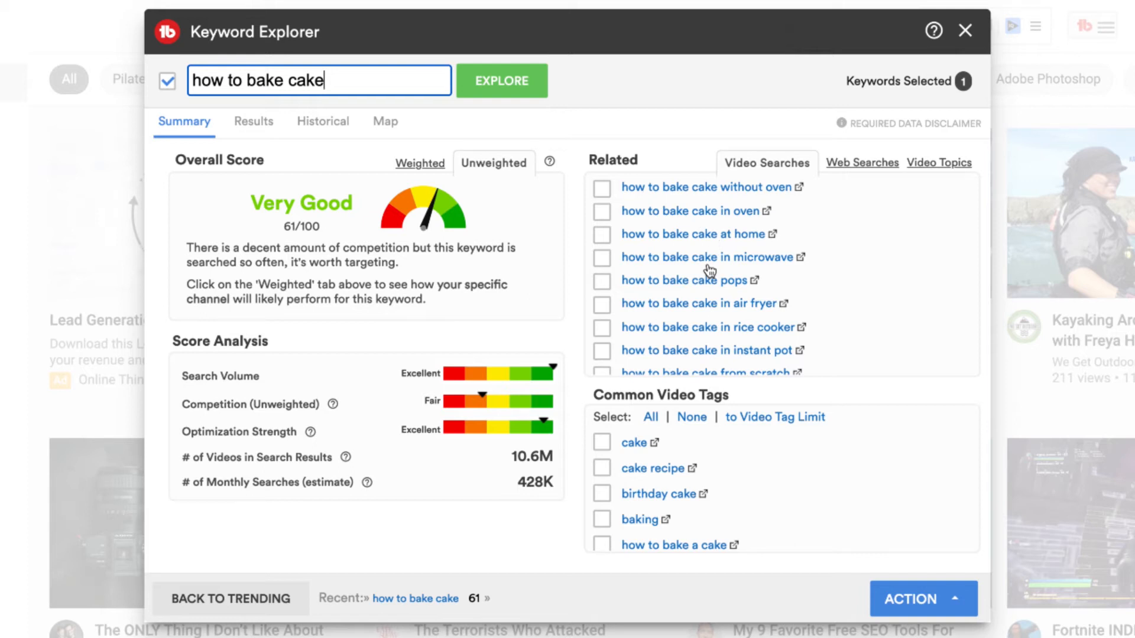
# Step: Explore the related searches down to 'how to bake cake in microwave oven without convection' (Very Good, 62/100)
pyautogui.click(708, 257)
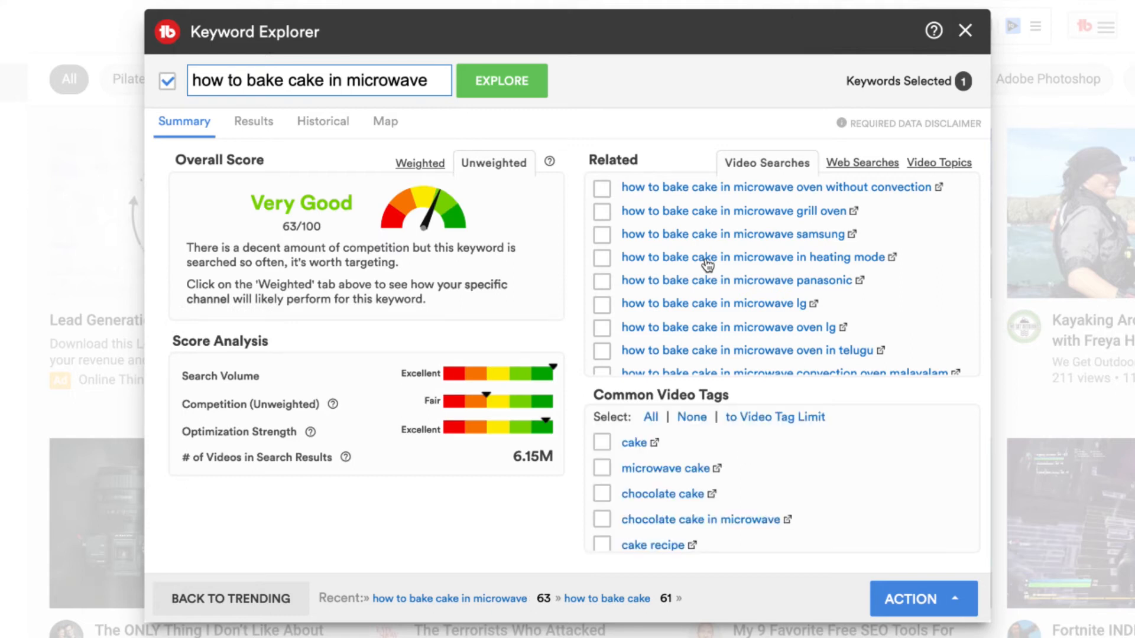
pyautogui.moveTo(616, 335)
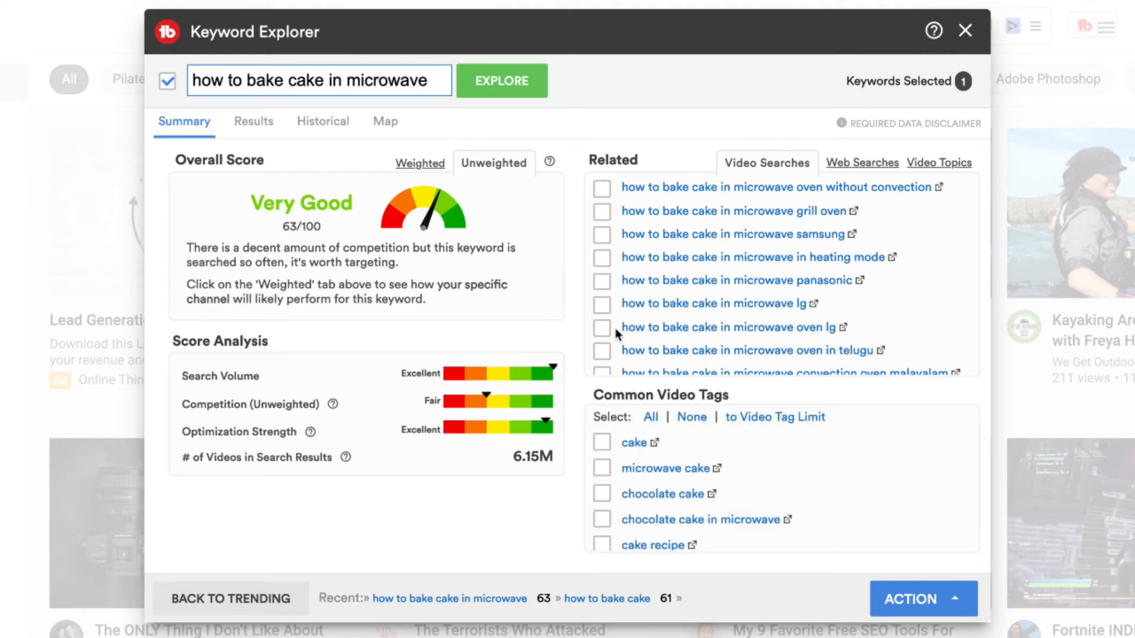
pyautogui.moveTo(489, 405)
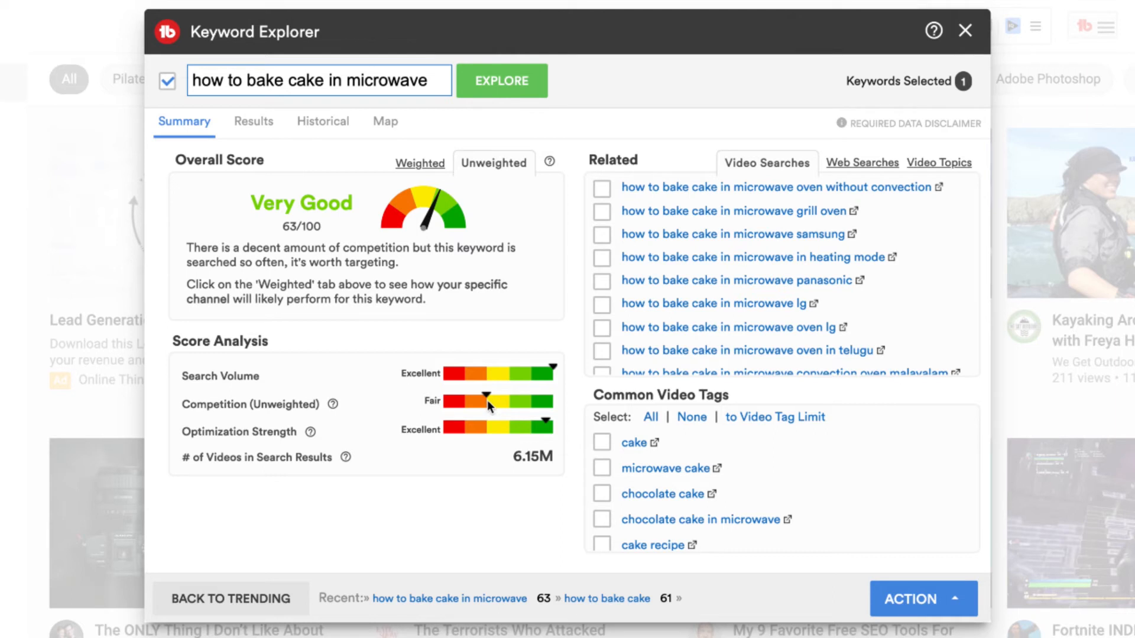
pyautogui.moveTo(554, 372)
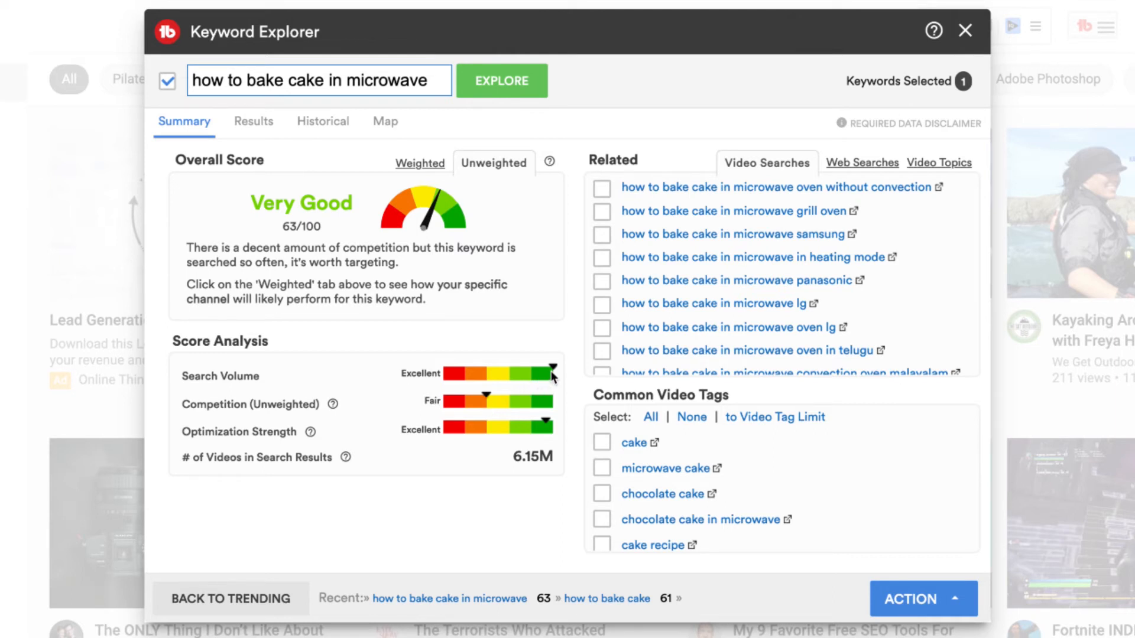
pyautogui.moveTo(761, 211)
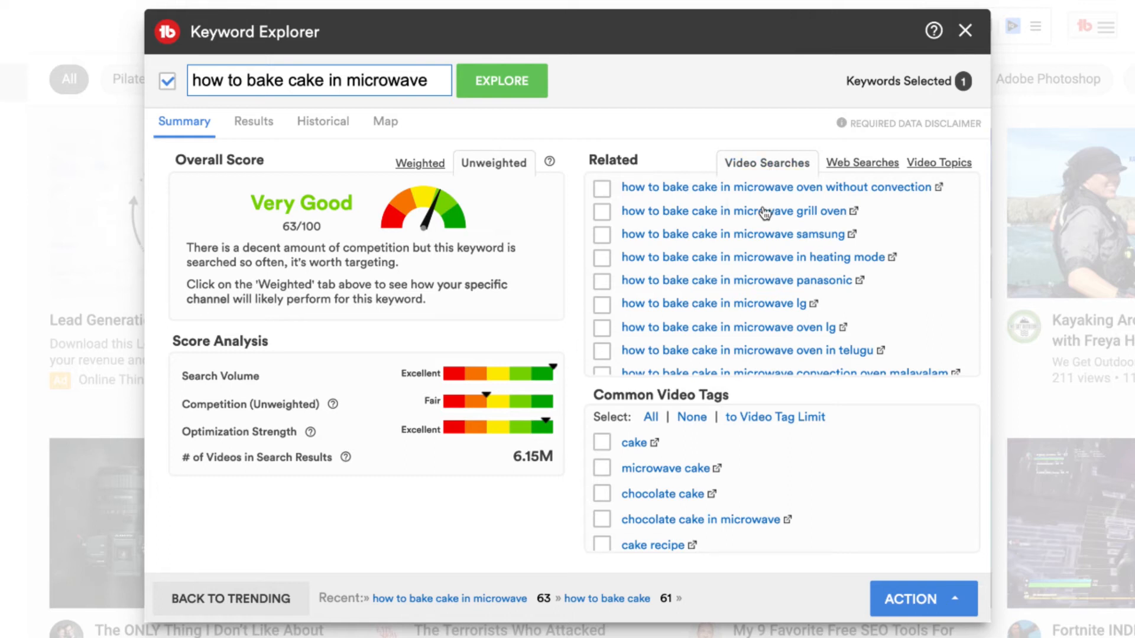
pyautogui.moveTo(789, 196)
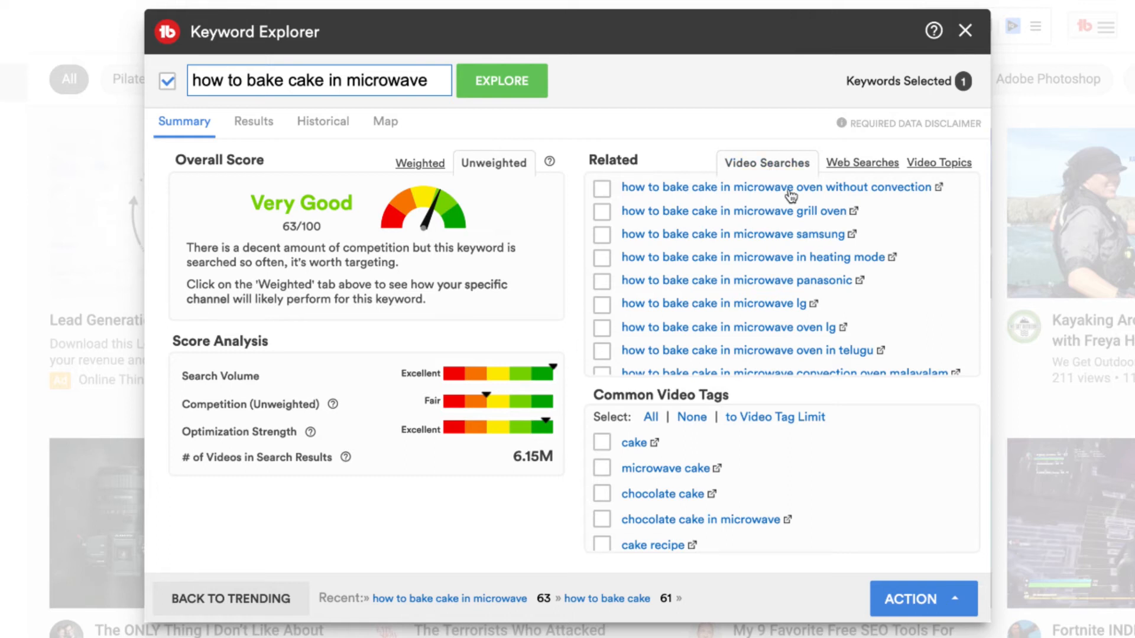
pyautogui.moveTo(745, 197)
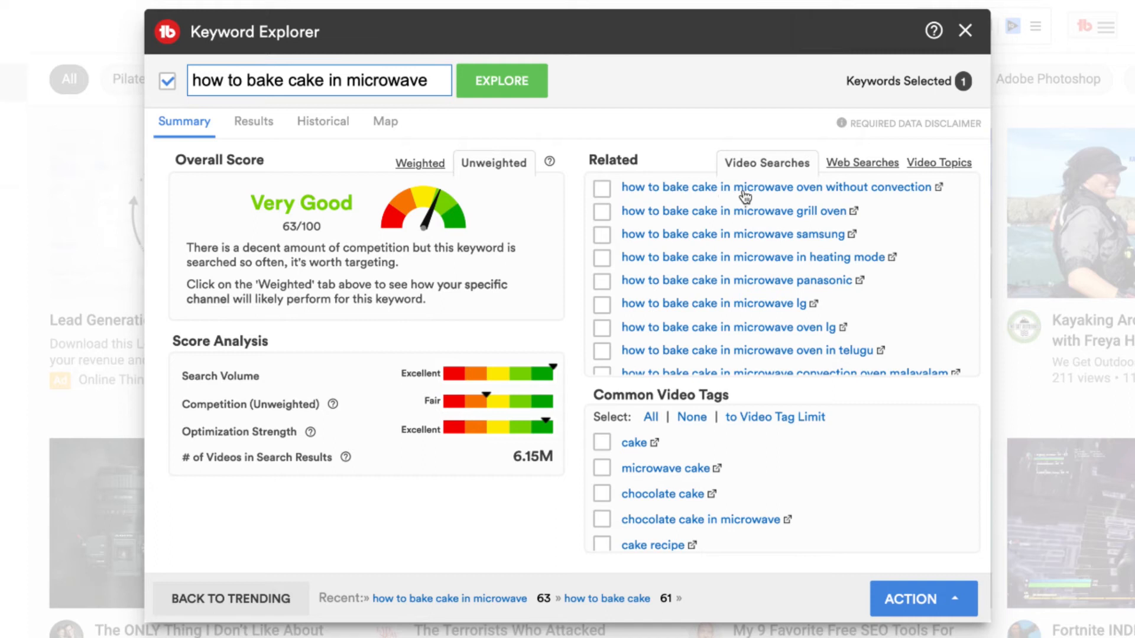
pyautogui.moveTo(775, 197)
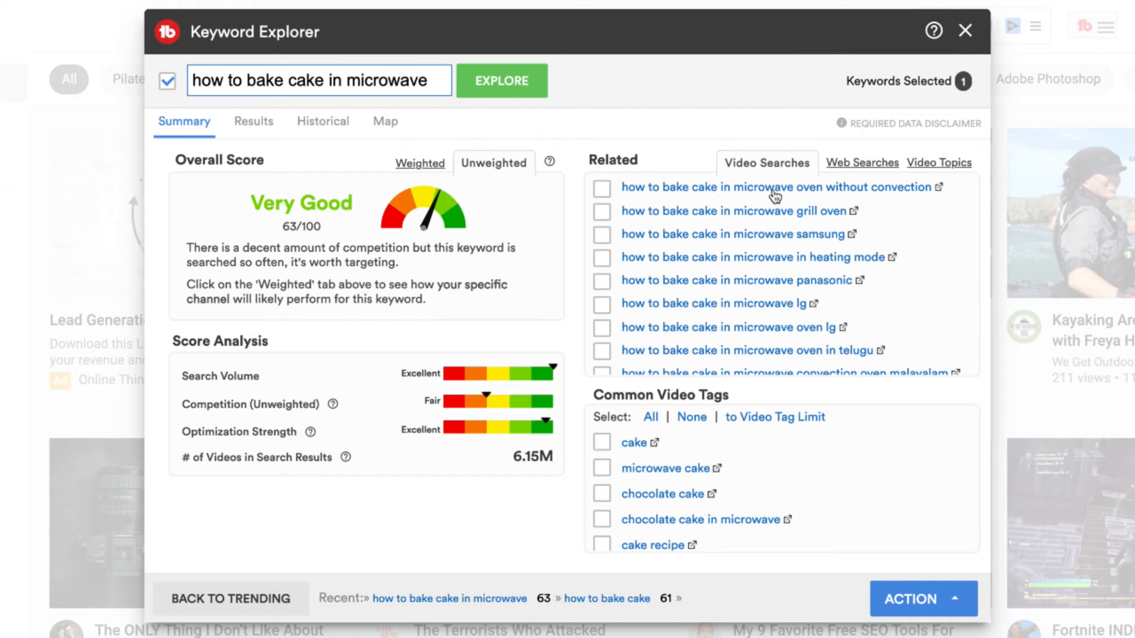
pyautogui.click(777, 187)
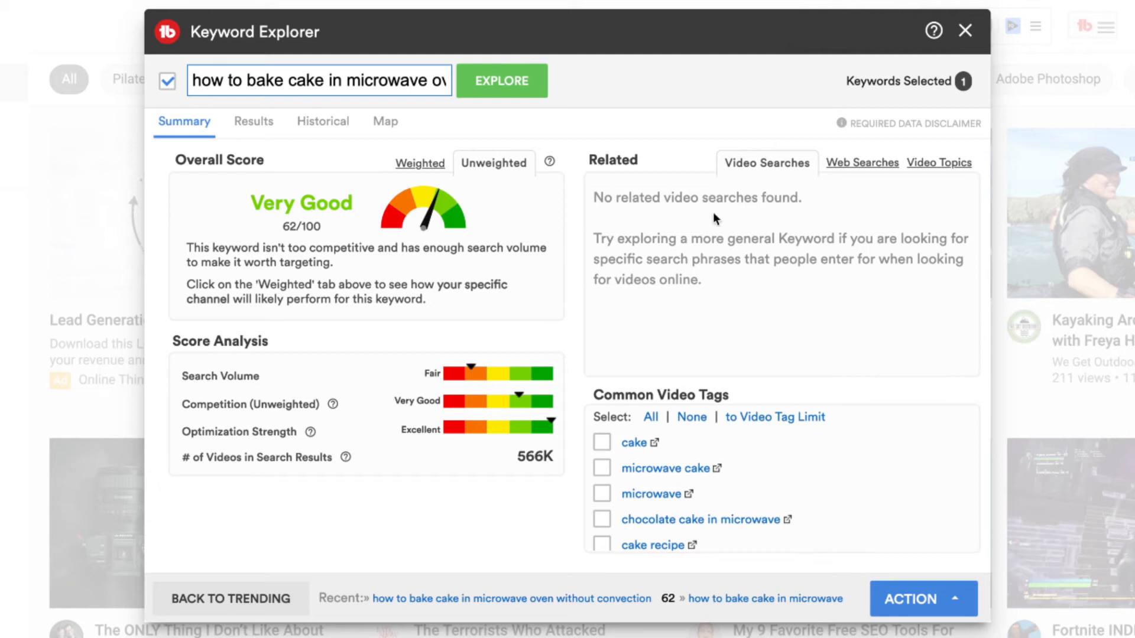
pyautogui.moveTo(518, 406)
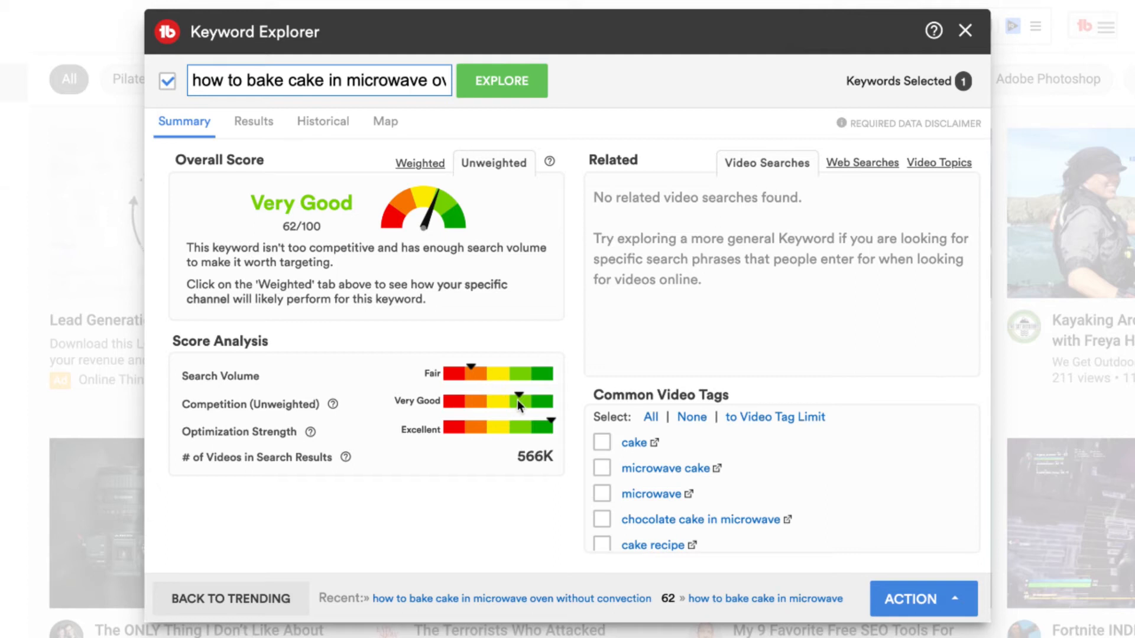
pyautogui.moveTo(471, 377)
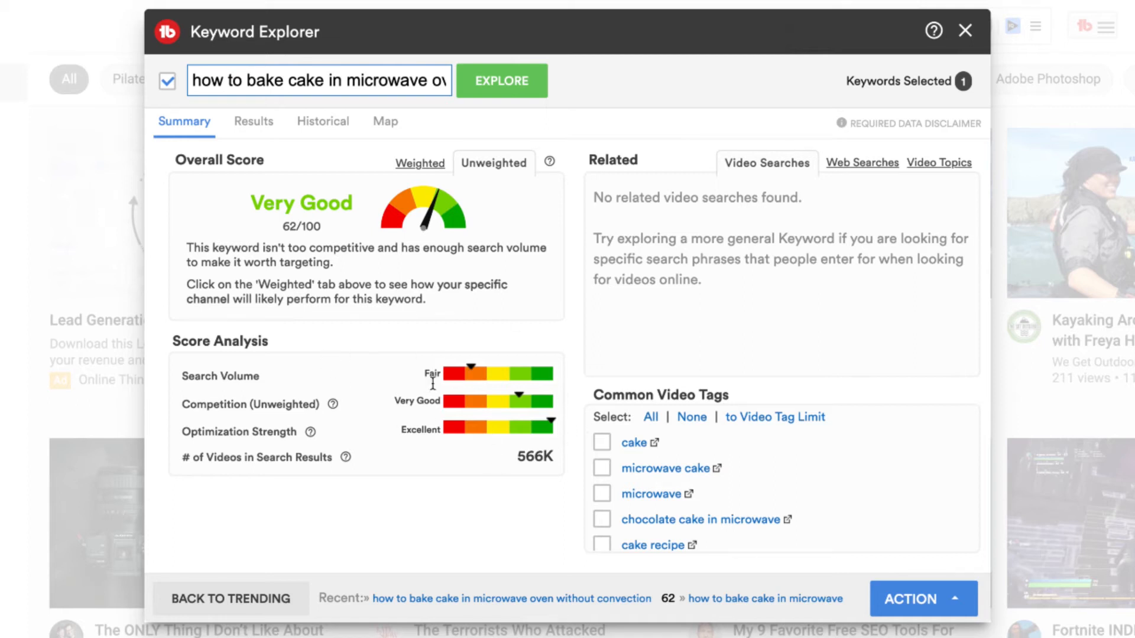
pyautogui.moveTo(355, 363)
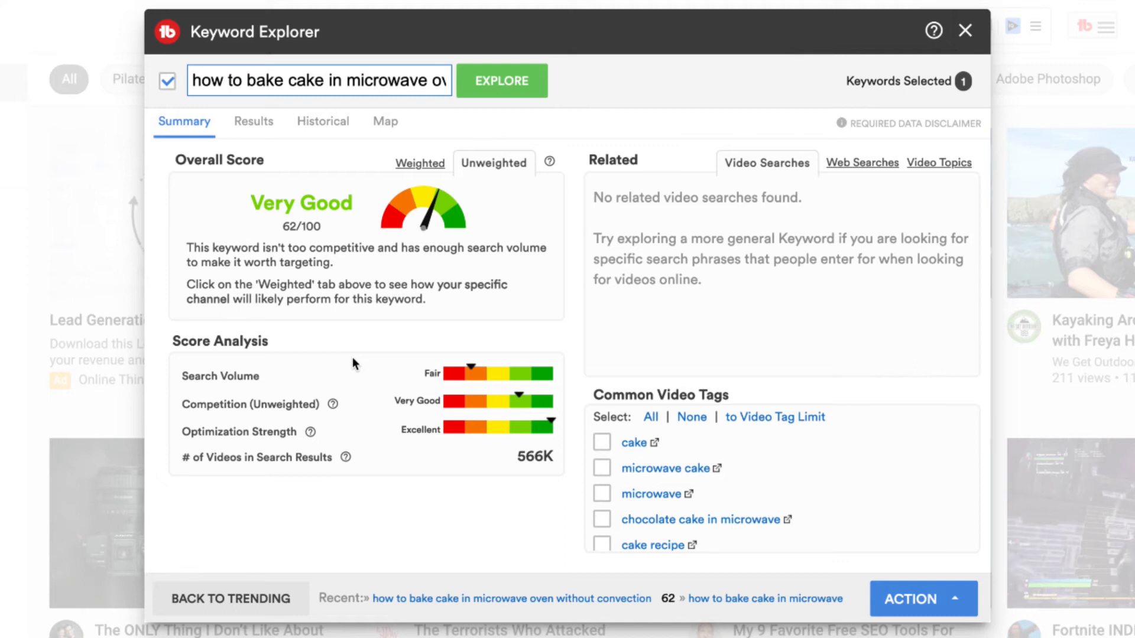
pyautogui.moveTo(324, 352)
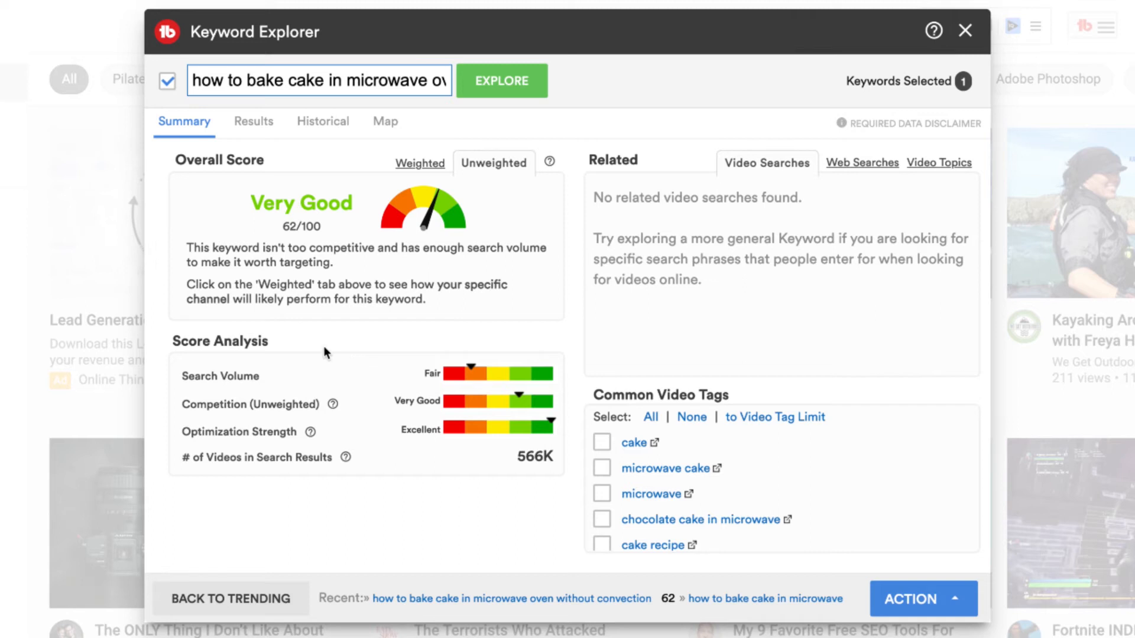
# Step: Re-explore 'how to bake cake', then add 'chocolate' to score 'how to bake chocolate cake' (Very Good, 70/100)
pyautogui.click(502, 80)
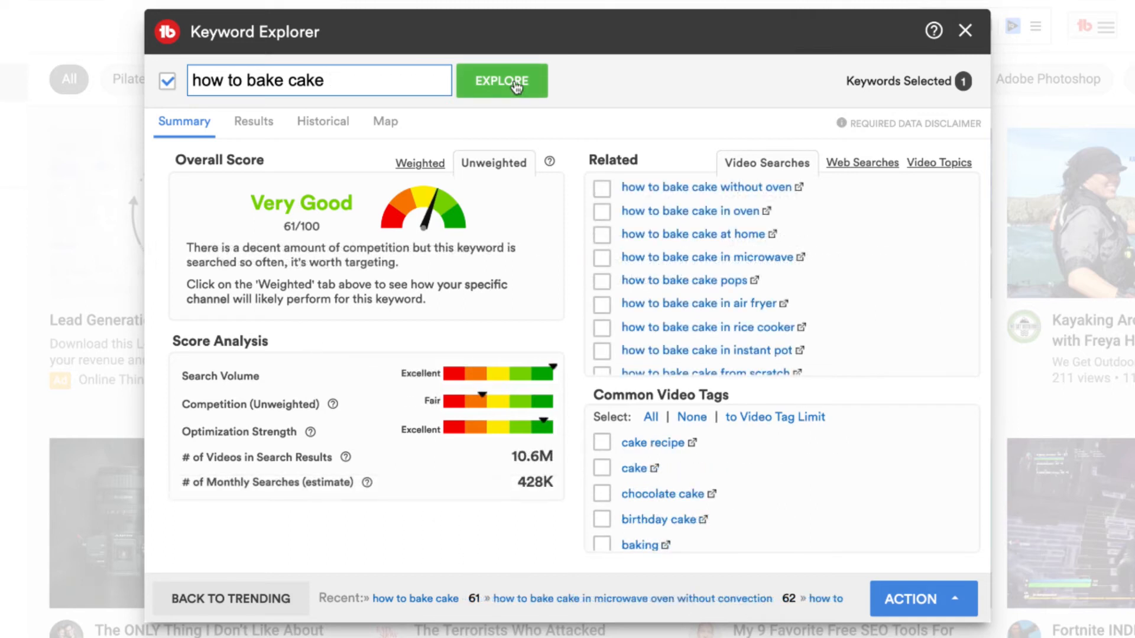
pyautogui.scroll(-3)
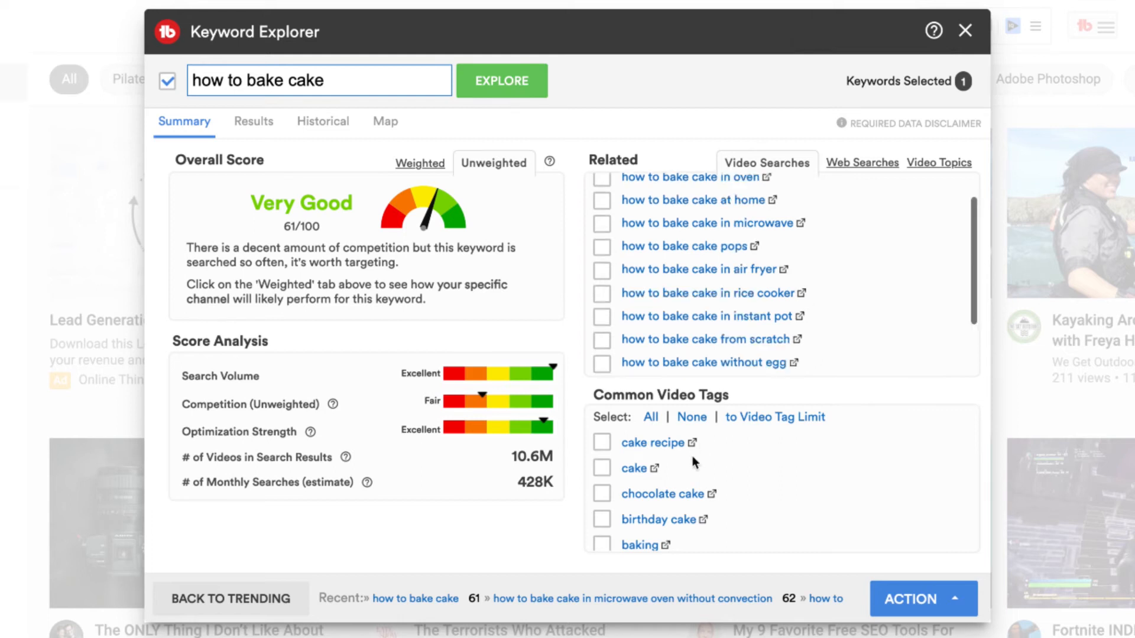
pyautogui.moveTo(638, 503)
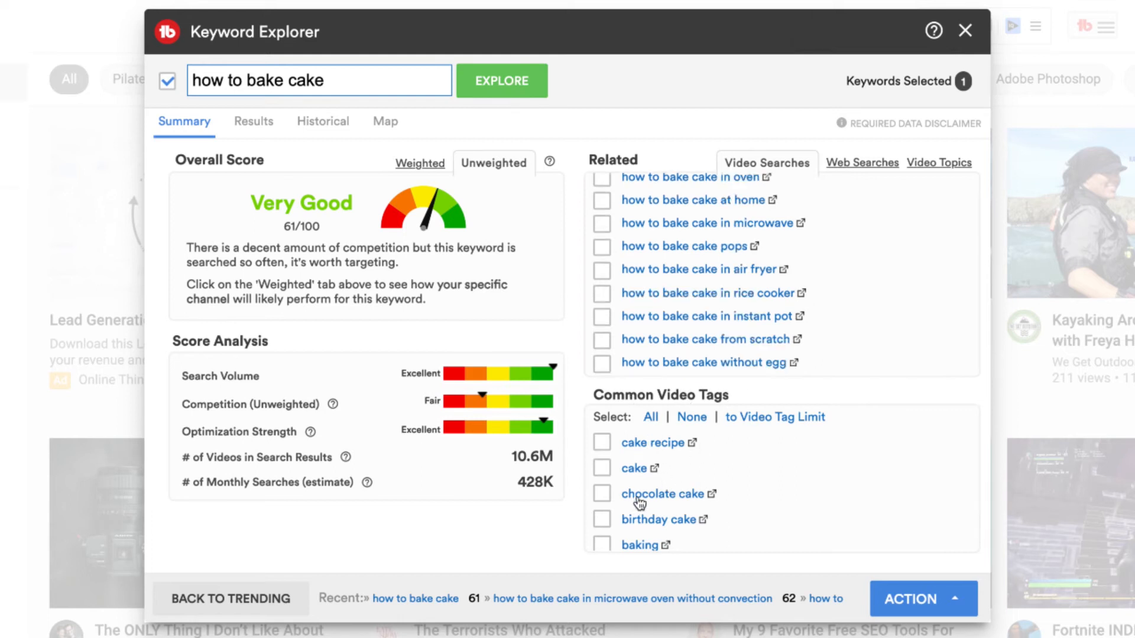
pyautogui.moveTo(302, 86)
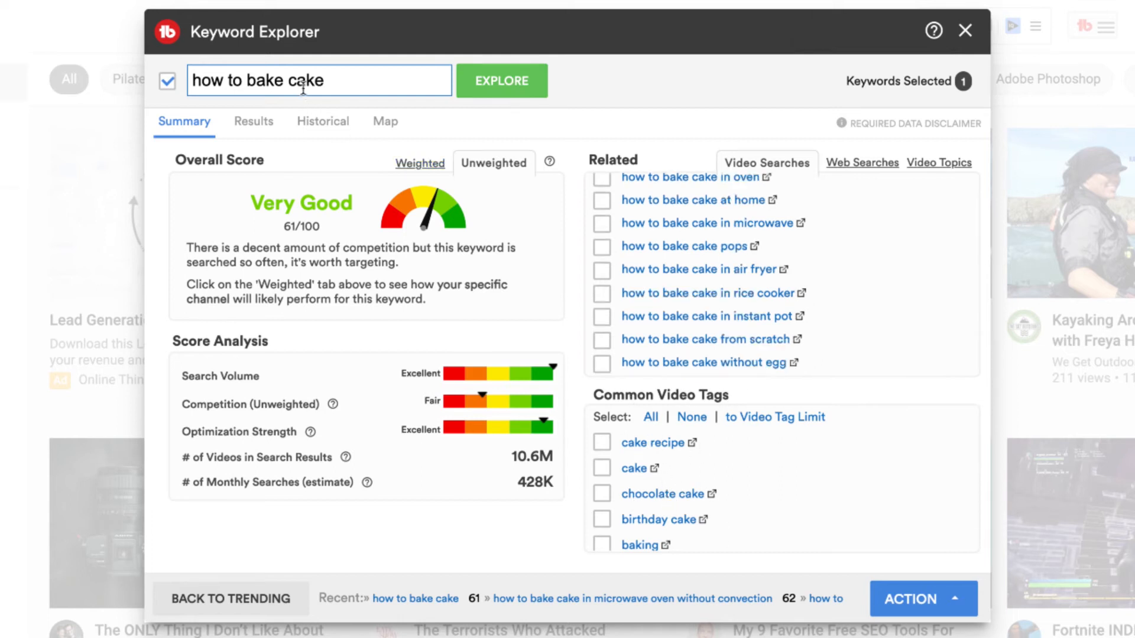
pyautogui.write('chocolate c')
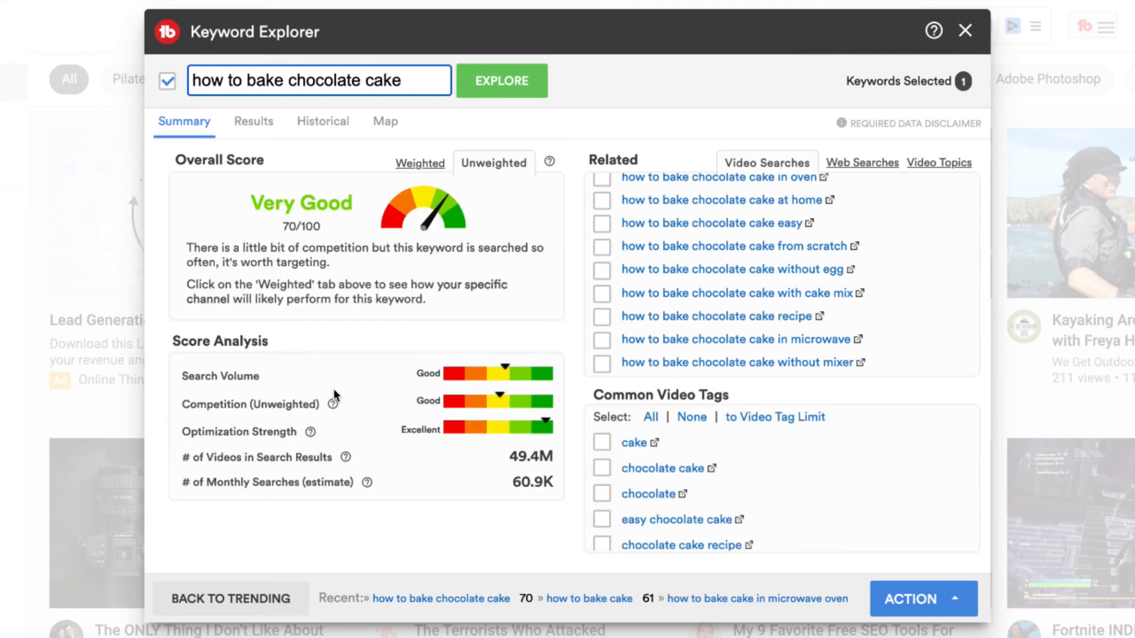
pyautogui.moveTo(498, 407)
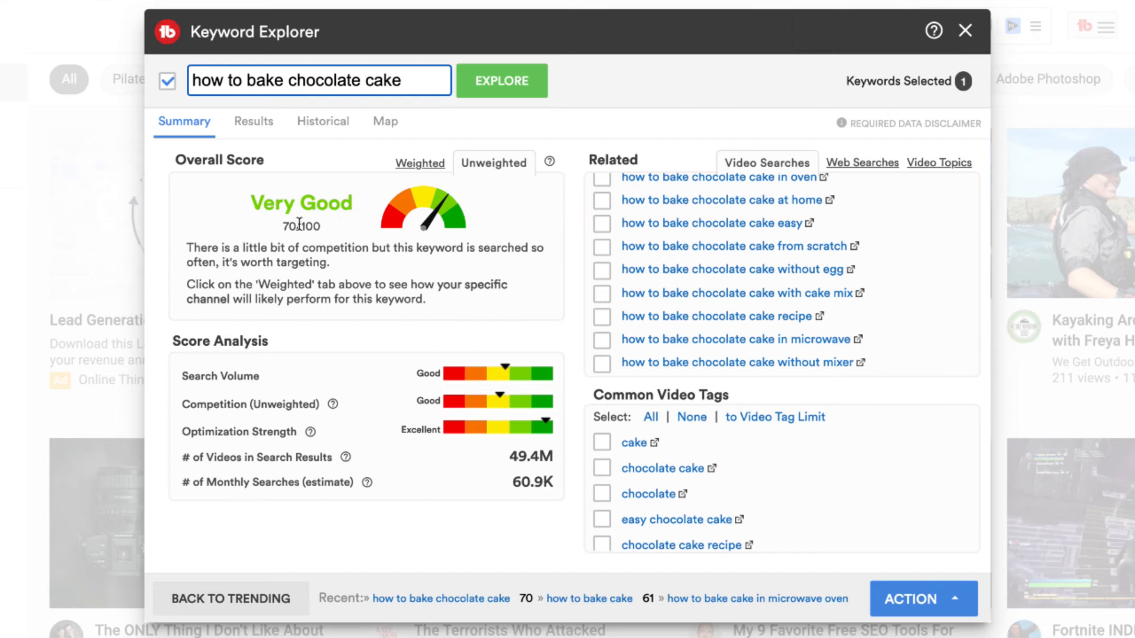
pyautogui.moveTo(785, 324)
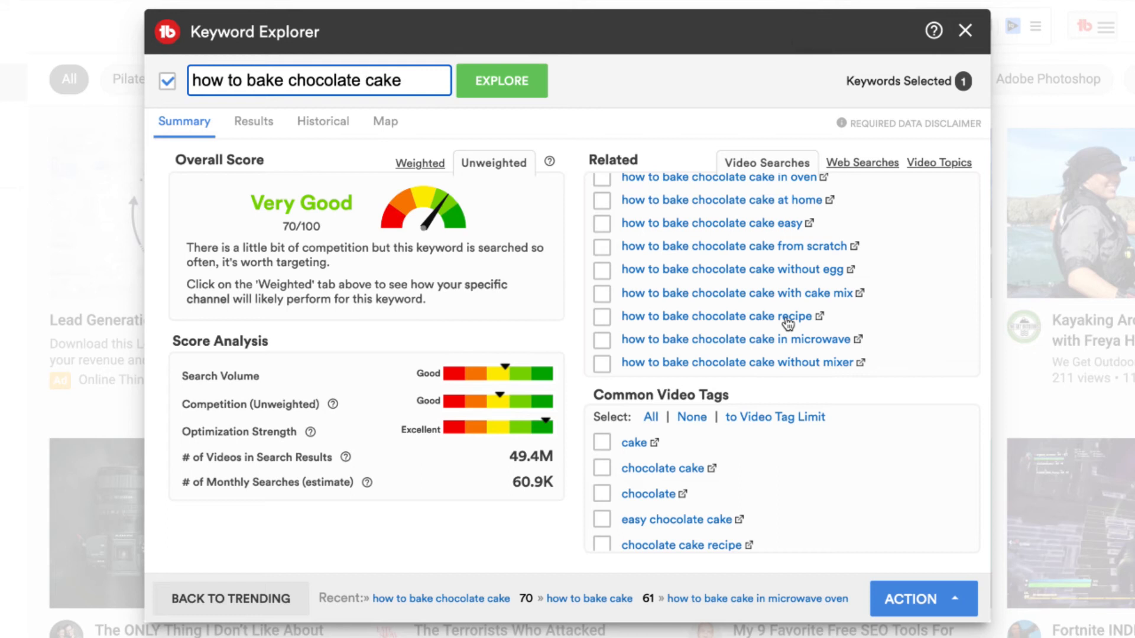
# Step: Extend the keyword to 'how to bake chocolate cake without oven', scoring Good (48/100)
pyautogui.scroll(3)
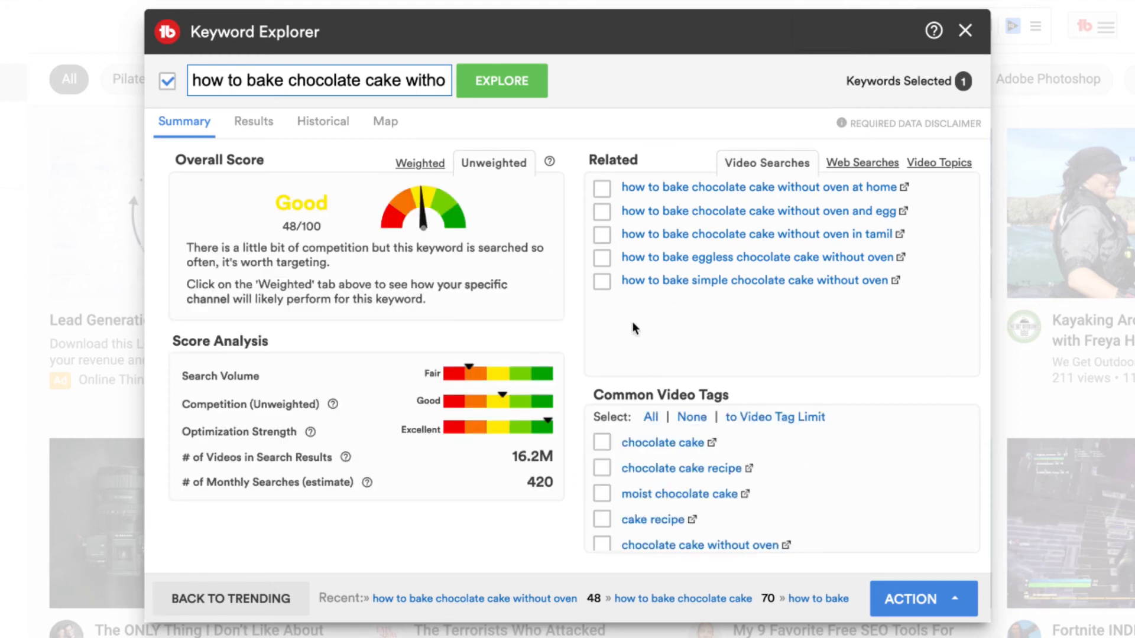
pyautogui.moveTo(504, 403)
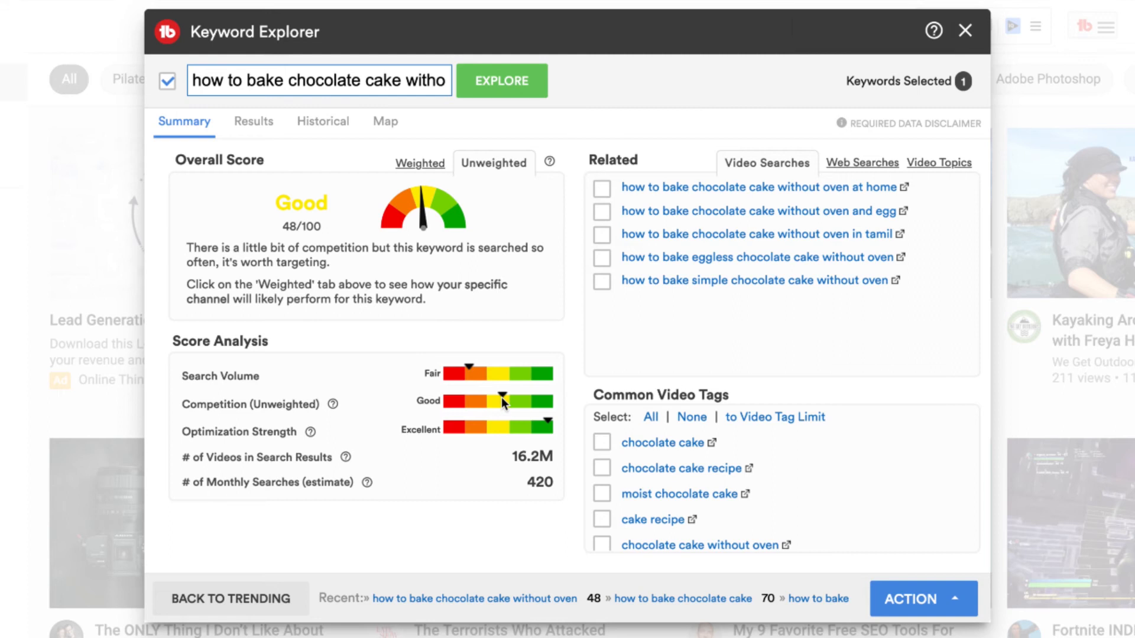
pyautogui.moveTo(474, 375)
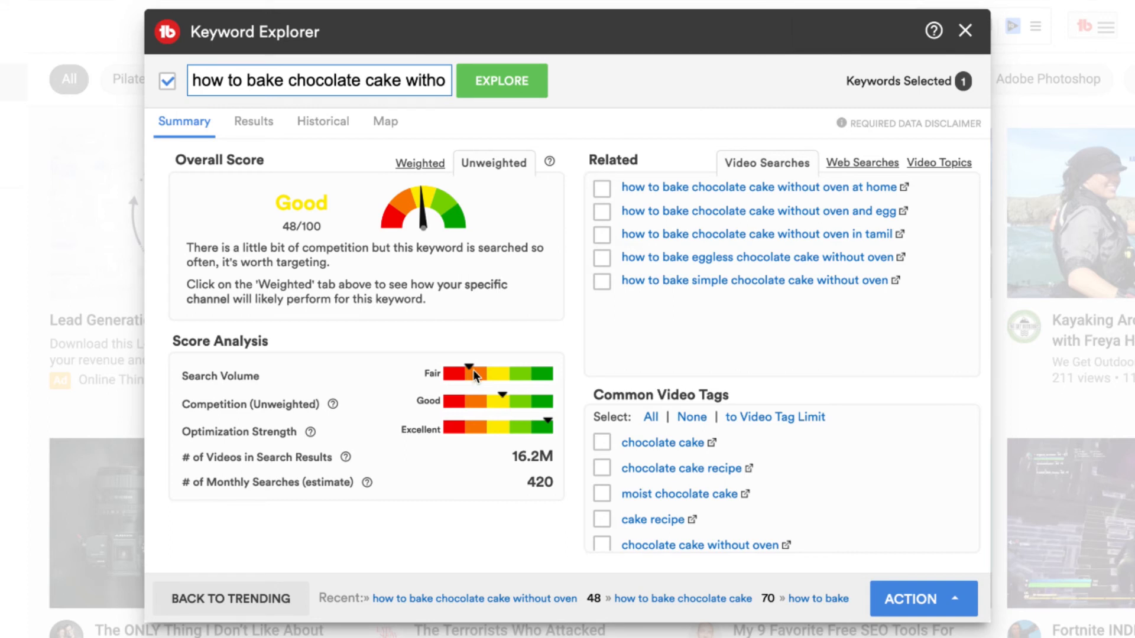
pyautogui.moveTo(735, 198)
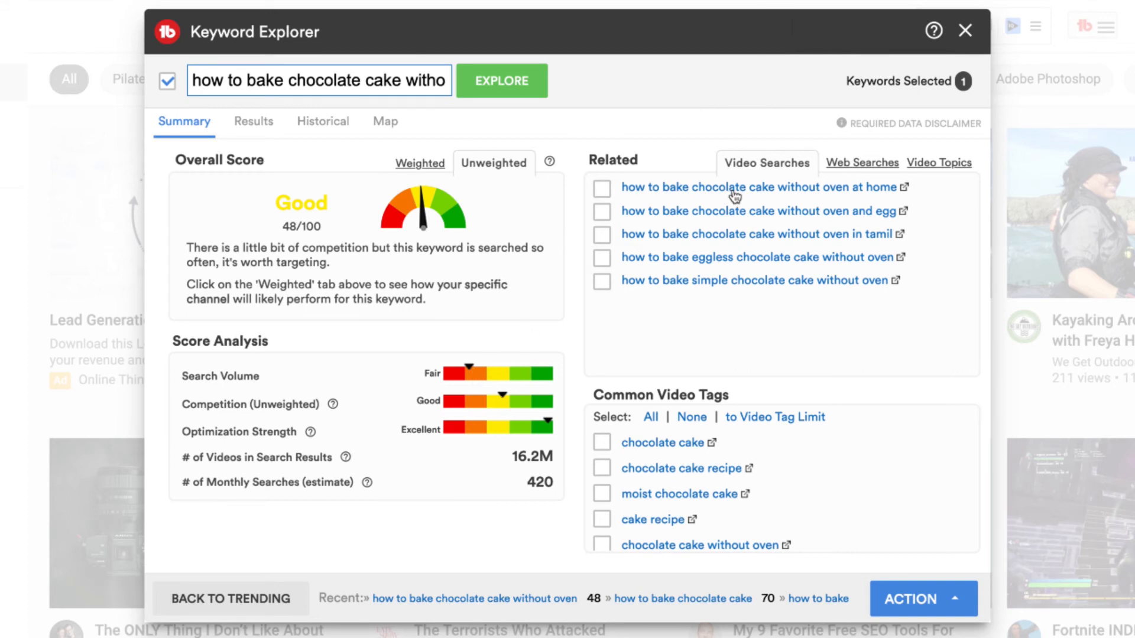
pyautogui.moveTo(806, 195)
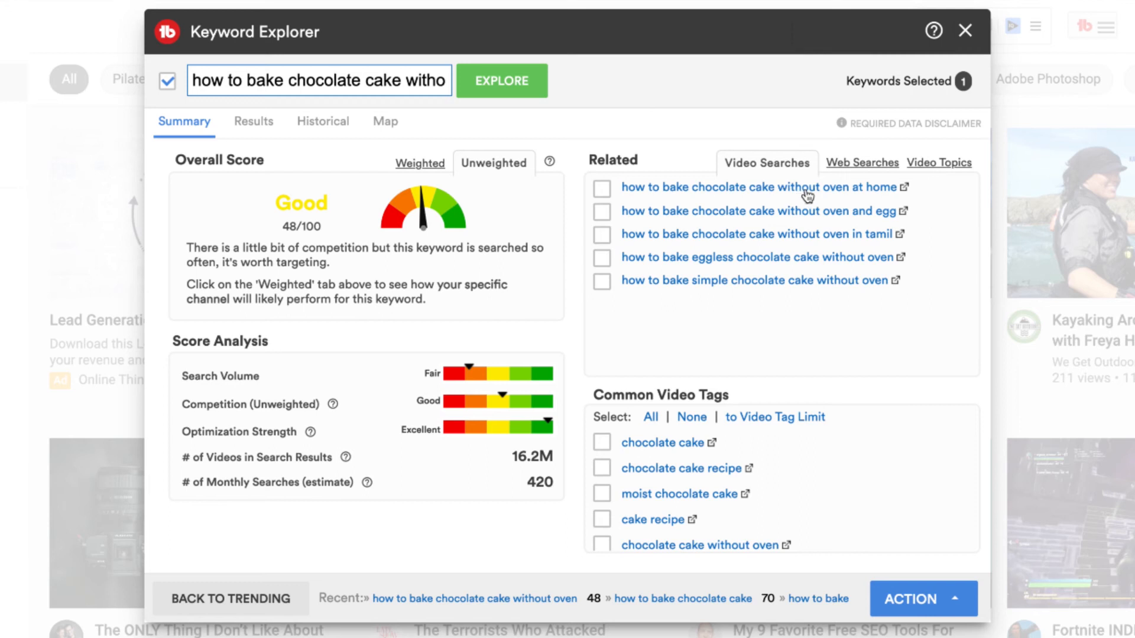
# Step: Explore 'how to bake chocolate cake without oven at home', scoring Excellent (89/100)
pyautogui.click(501, 80)
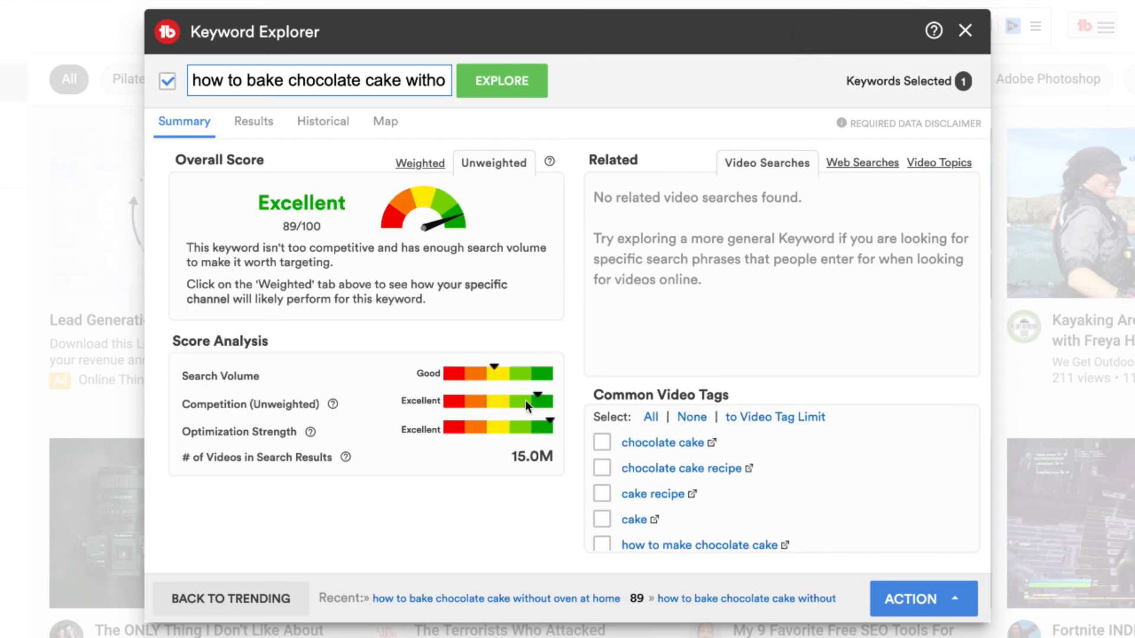
pyautogui.moveTo(548, 410)
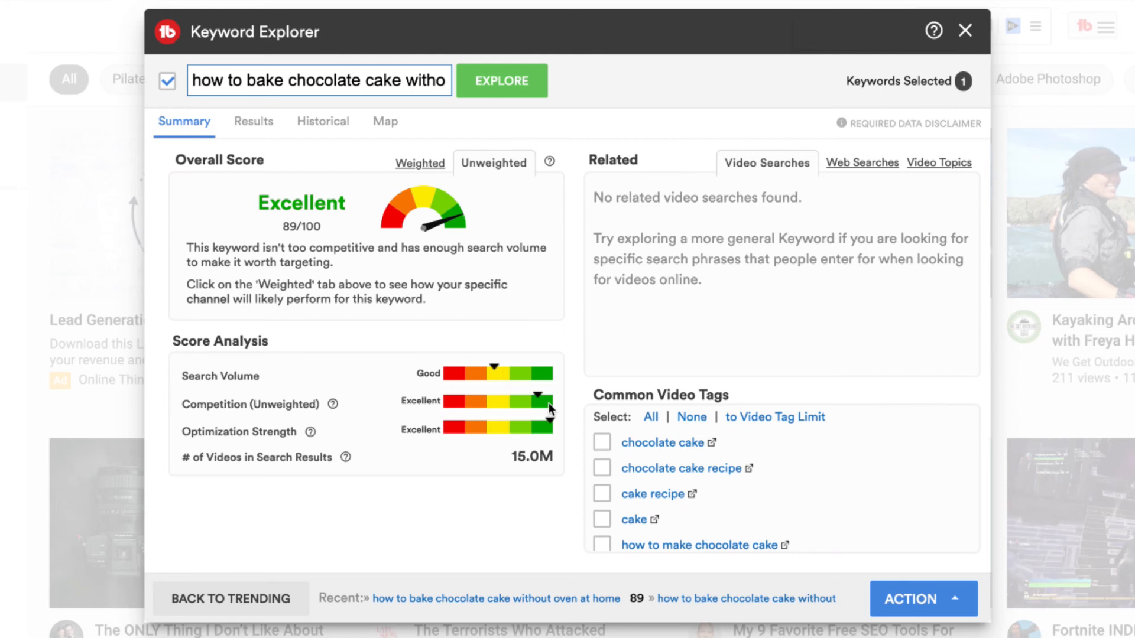
pyautogui.moveTo(503, 387)
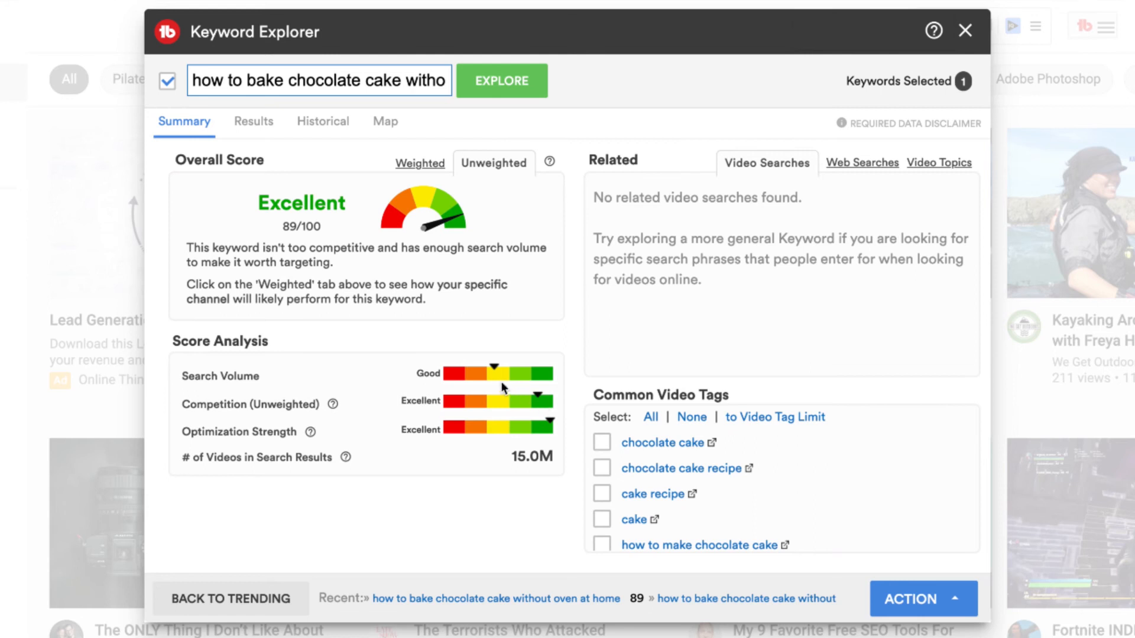
pyautogui.moveTo(498, 378)
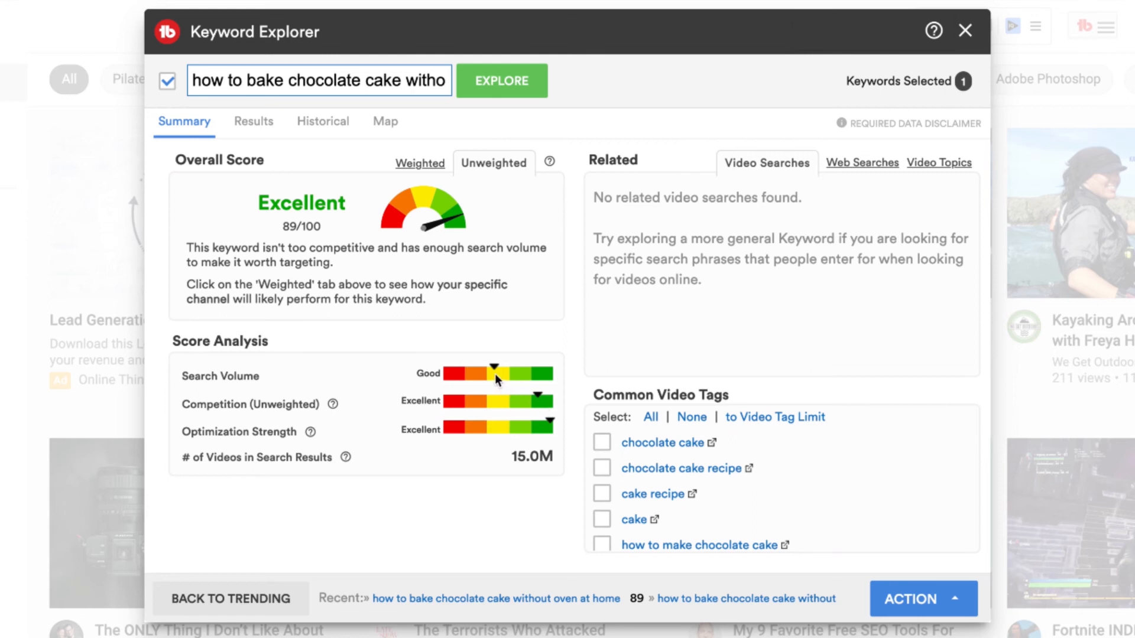